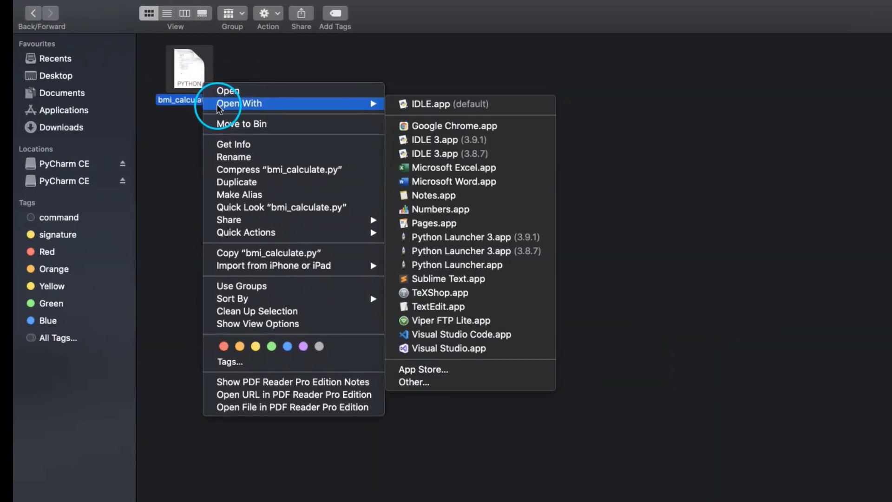
Step: Dismiss the open-with menu and open bmi_calculate.py in Sublime Text to view the PersonForBMI class
left_click(432, 279)
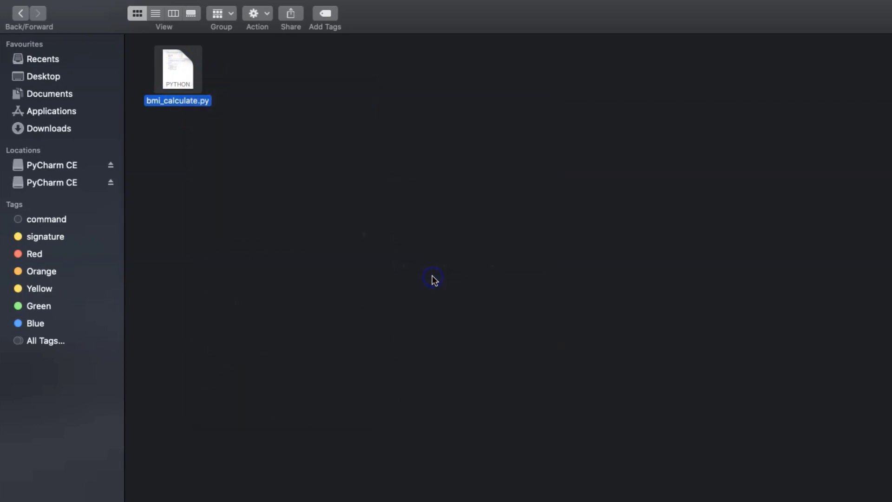
double_click(178, 68)
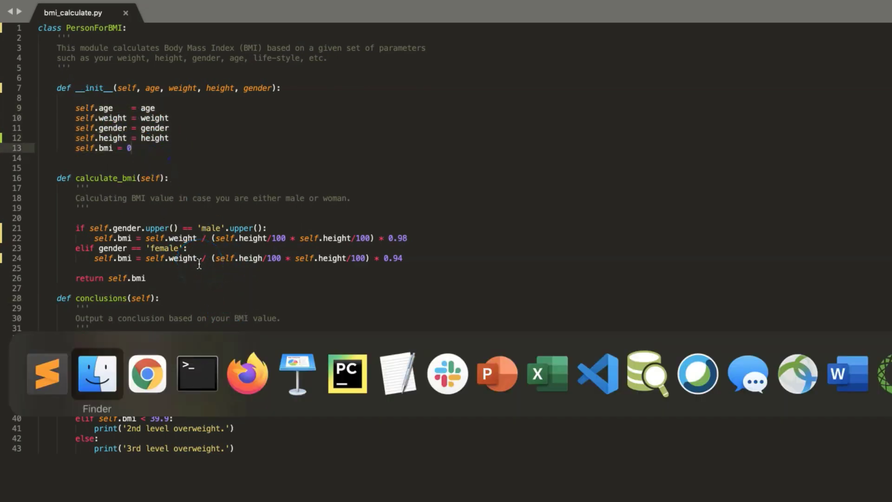
Step: In Terminal, start python and import bmi_calculate as bmi
left_click(197, 373)
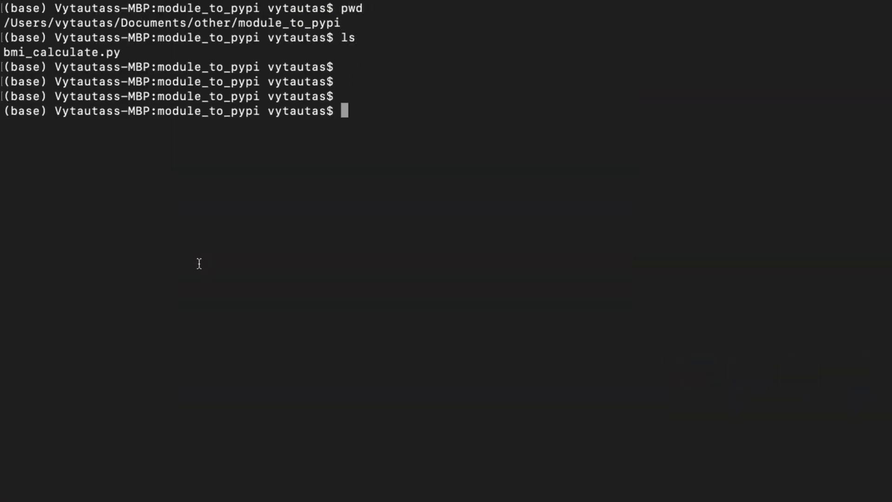
type("python")
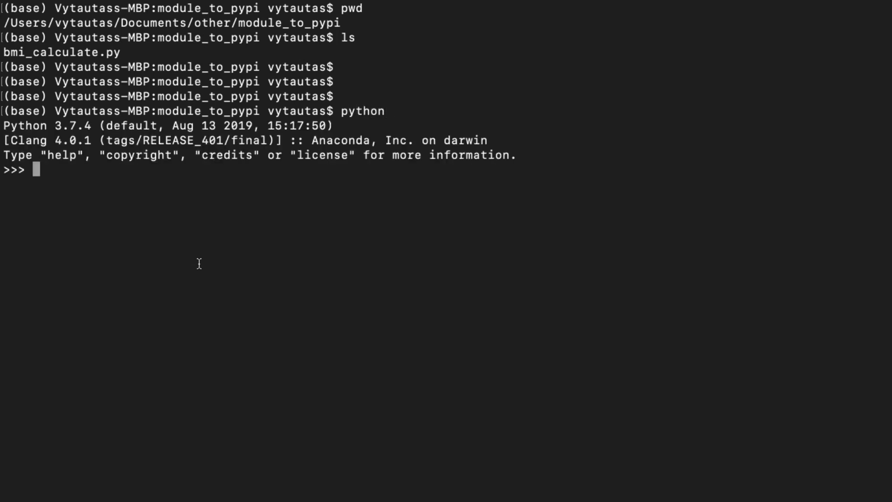
type("import")
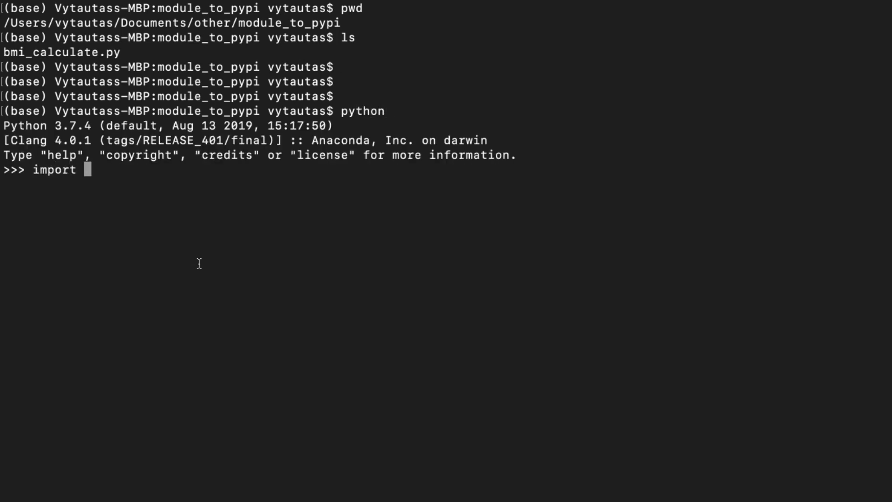
type("bmi_ca")
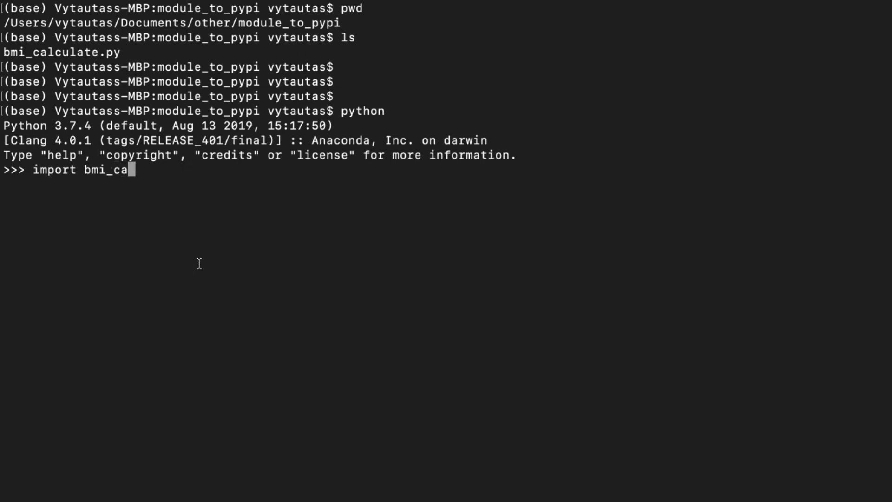
type("lculate as")
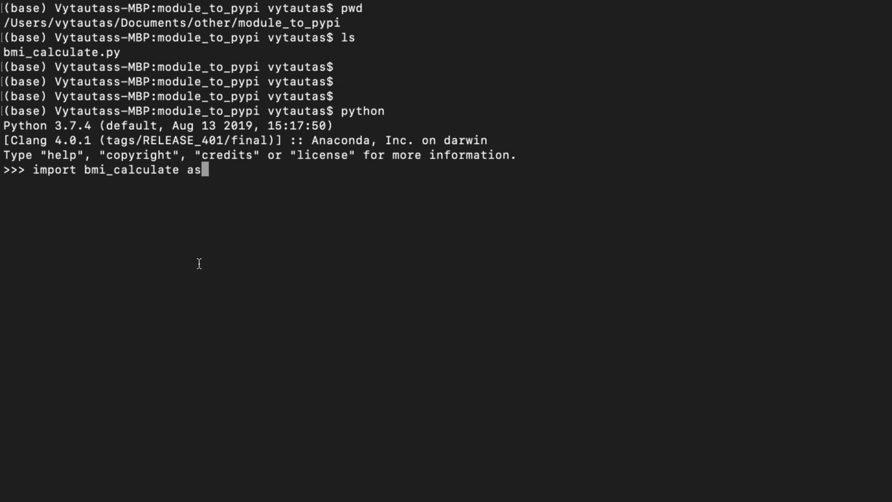
type("bmi")
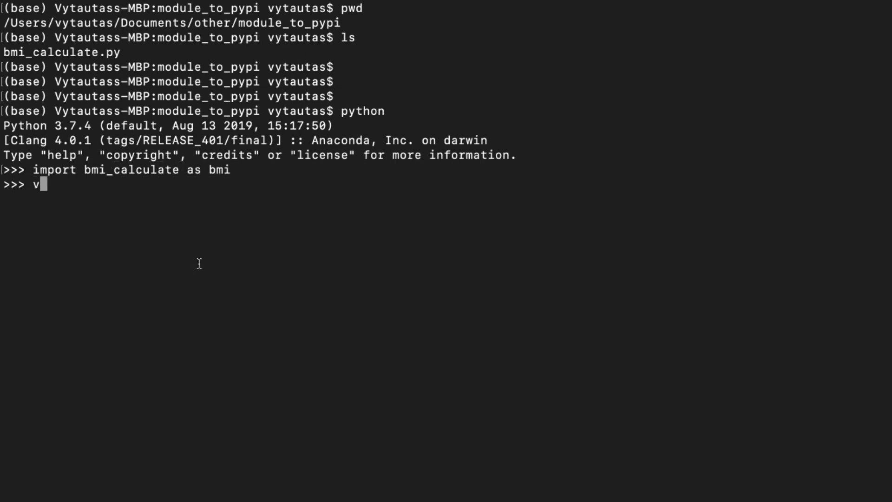
Step: Create vytautas = PersonForBMI(32, 95, 185, 'male'), then call calculate_bmi() (~27.2) and conclusions() (overweight)
type("ytautas = bmi.Pe")
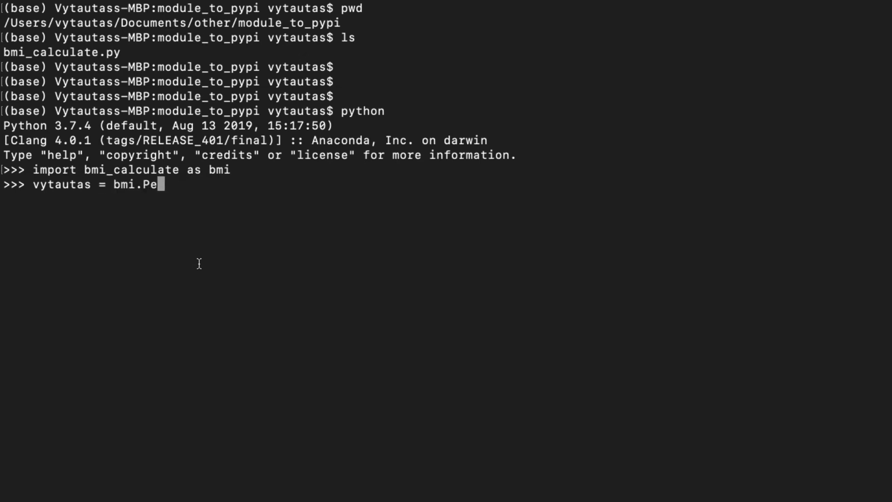
type("rsonForBMI(33")
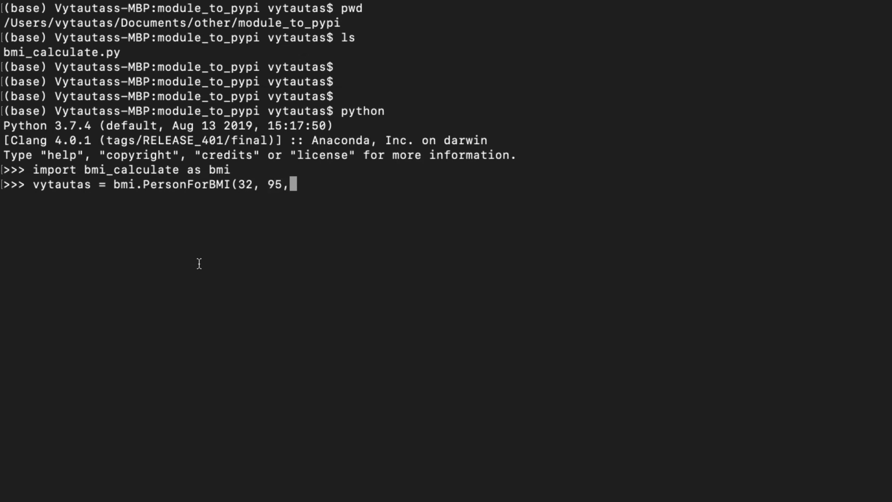
type("185")
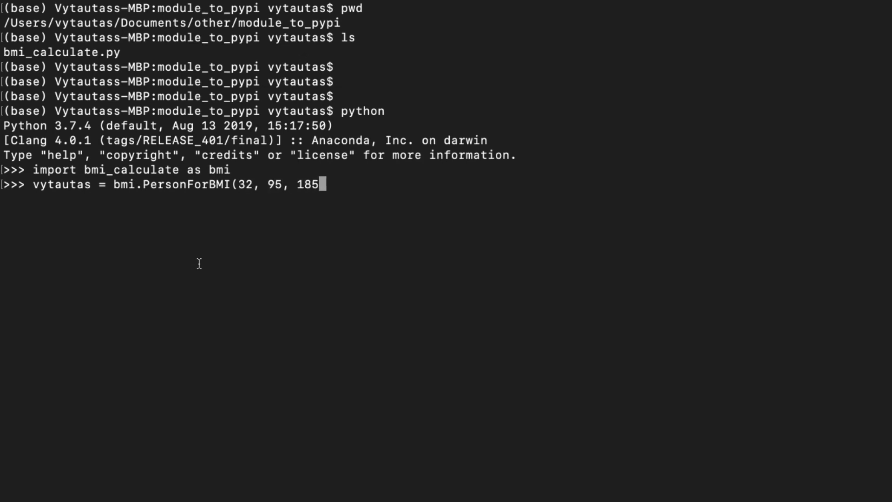
type(", 'male')")
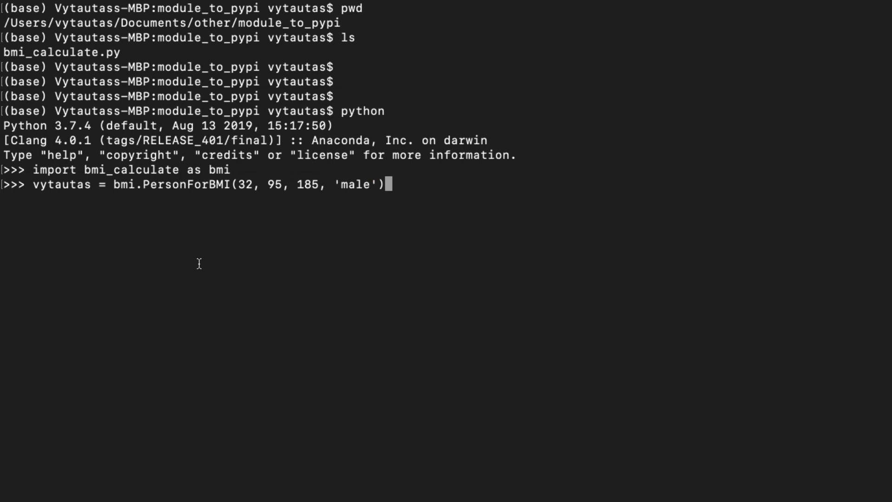
type("vytautas.calculate_bmi(")
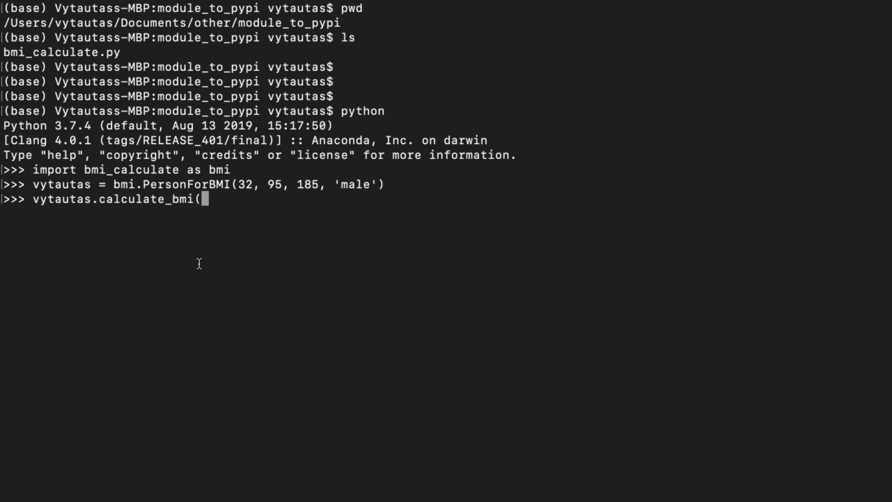
key("enter")
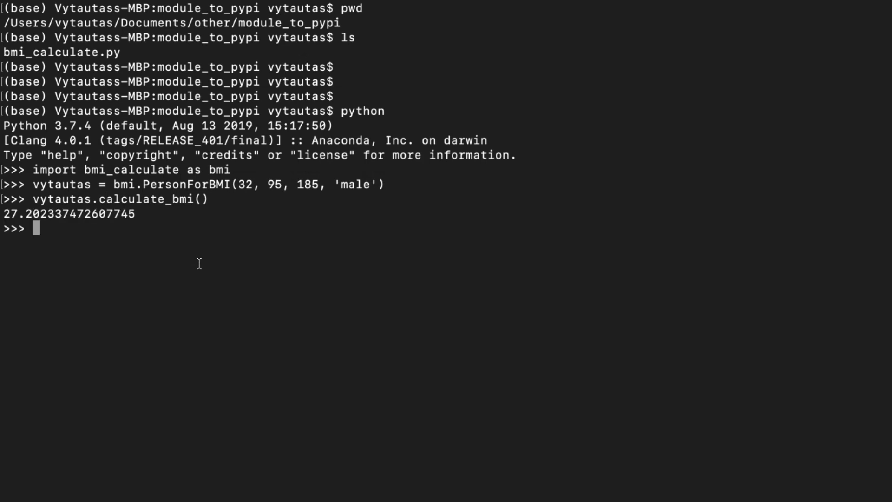
type("vytautas")
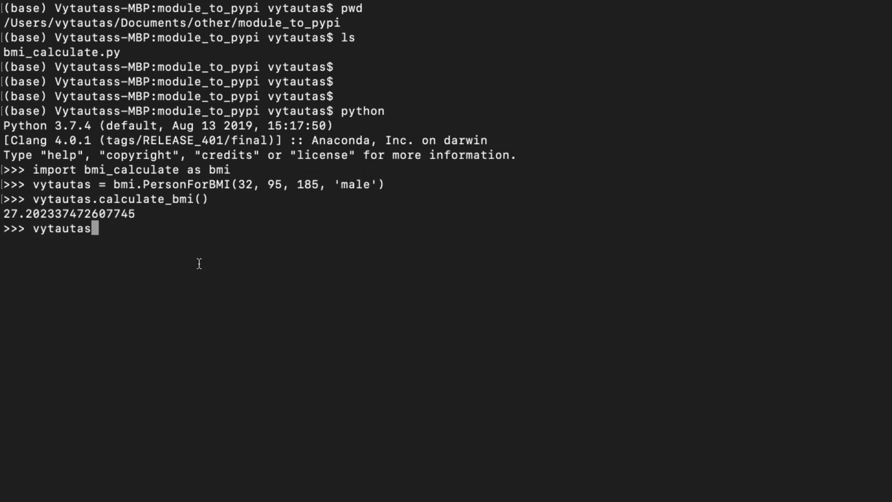
type(".conclusions(")
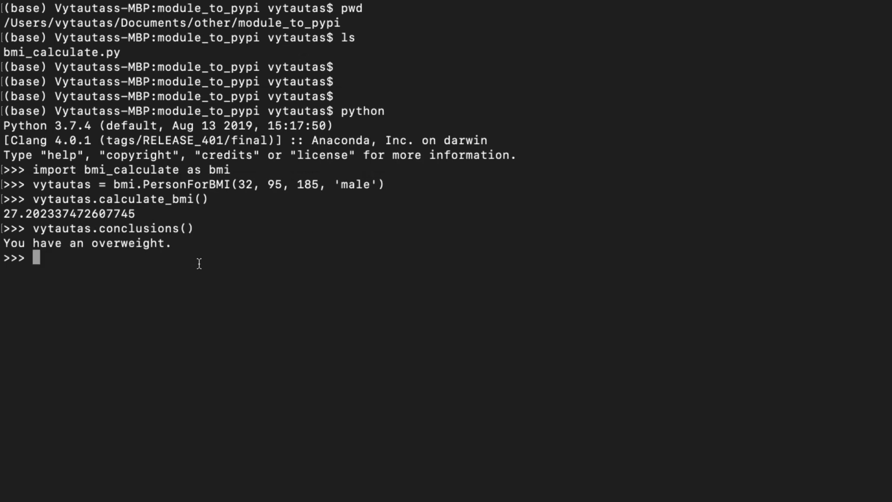
double_click(85, 242)
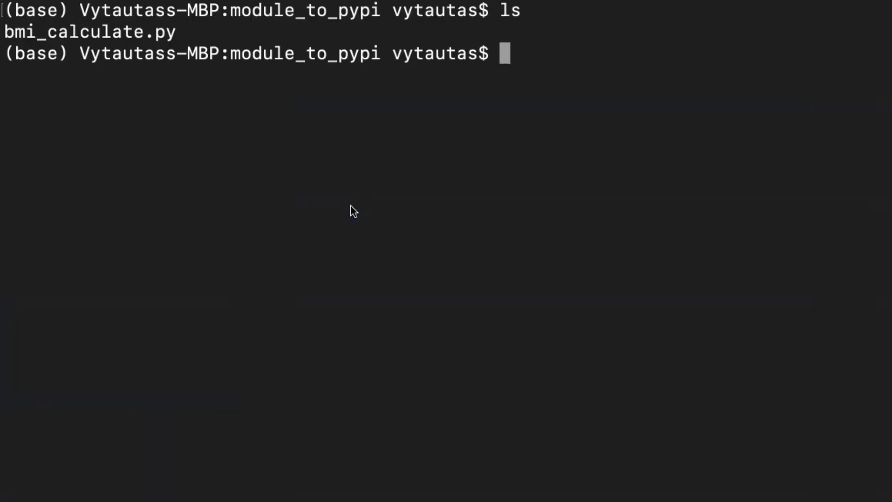
Step: Create the bmi_calculate folder and an empty setup.py beside it
type("mkdir")
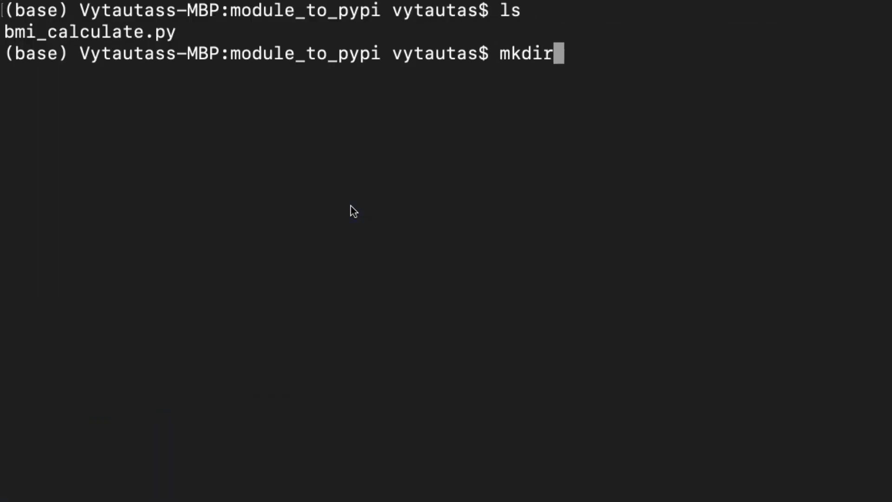
type("bmi_c")
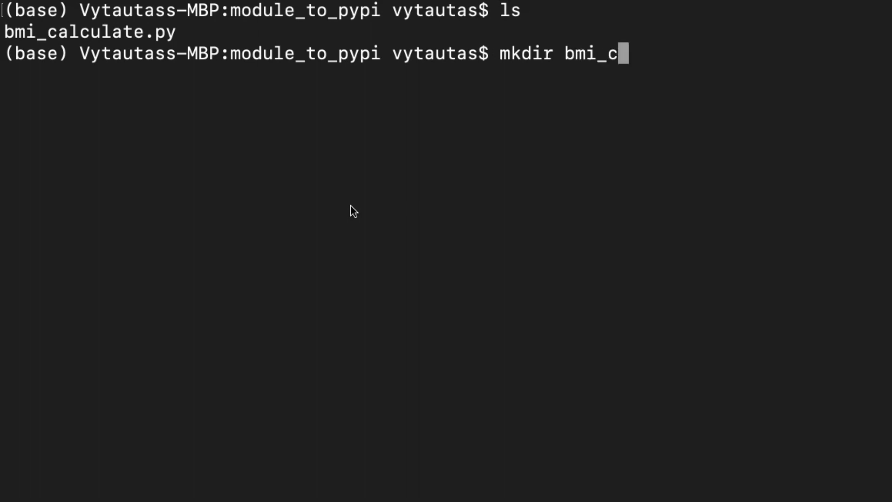
type("alculate")
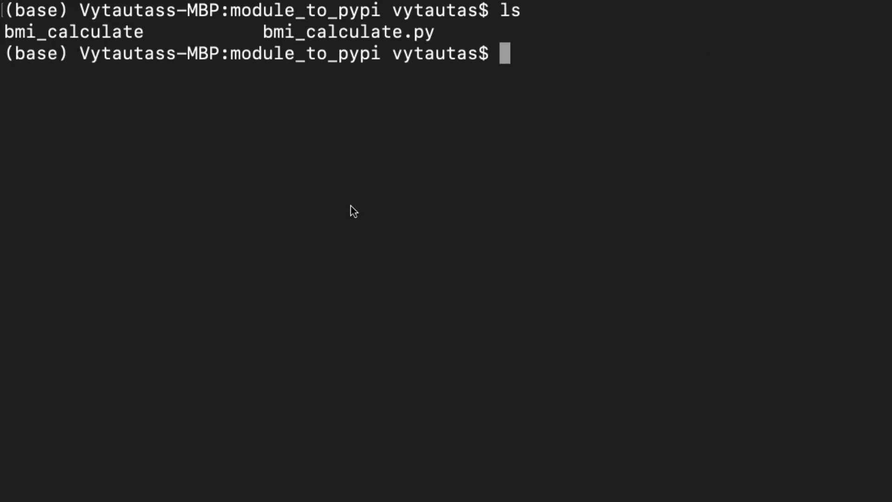
type("to")
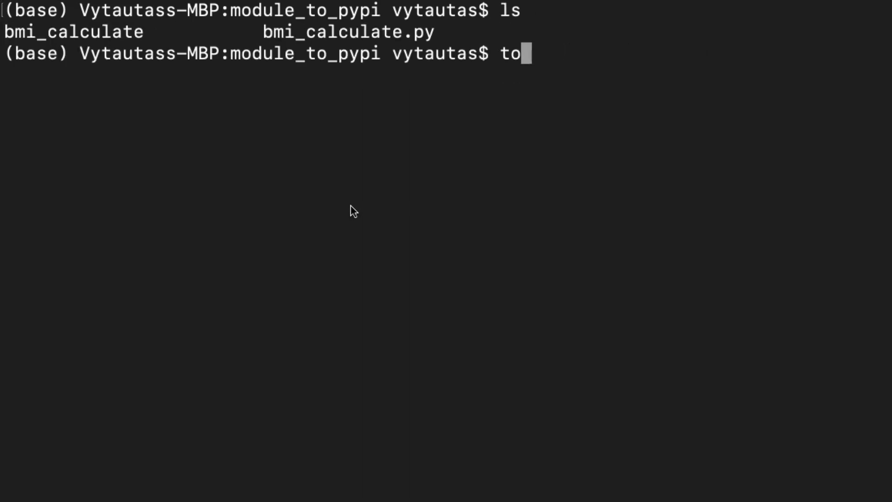
type("uch setup.")
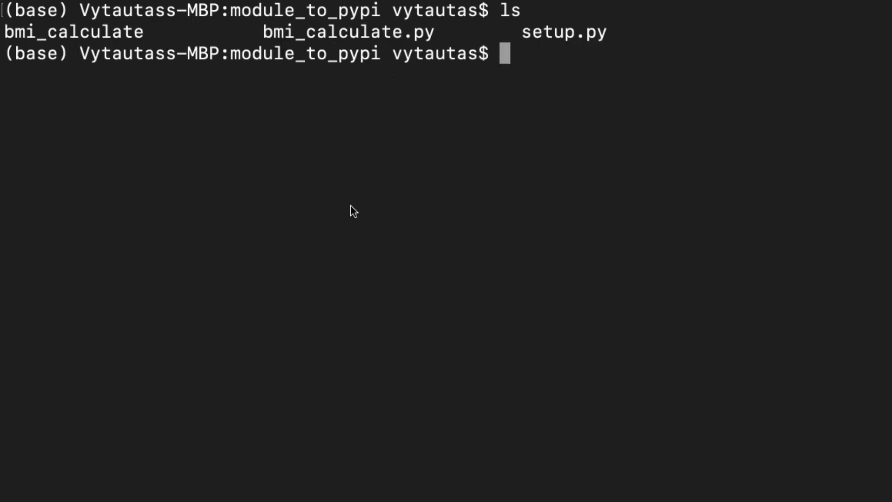
Step: Inside bmi_calculate, create an empty __init__.py
type("cd bmi_calculate")
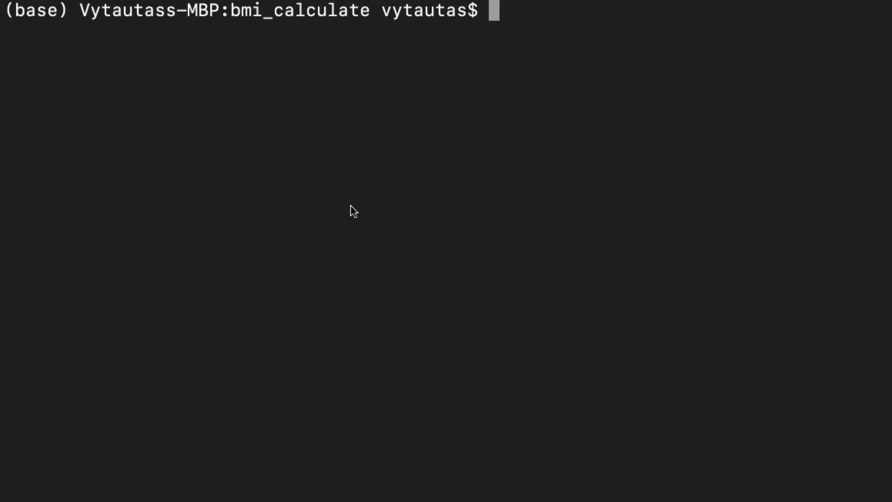
type("touch __init__.py")
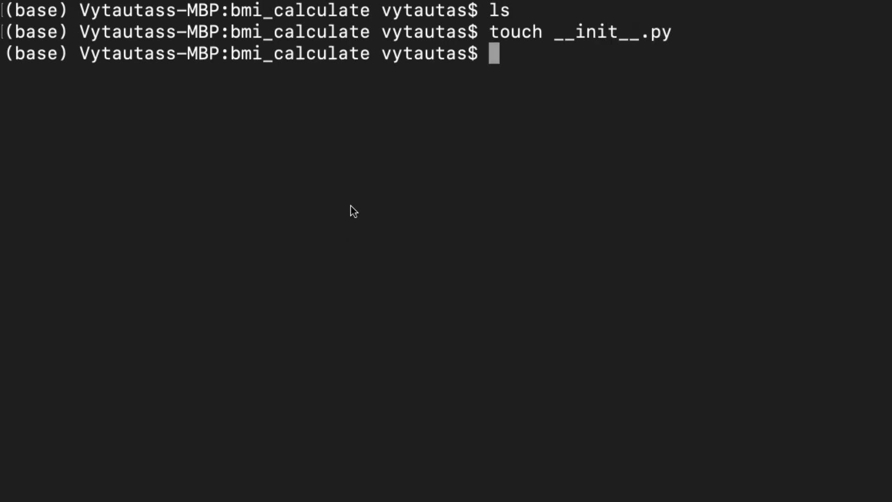
type("l")
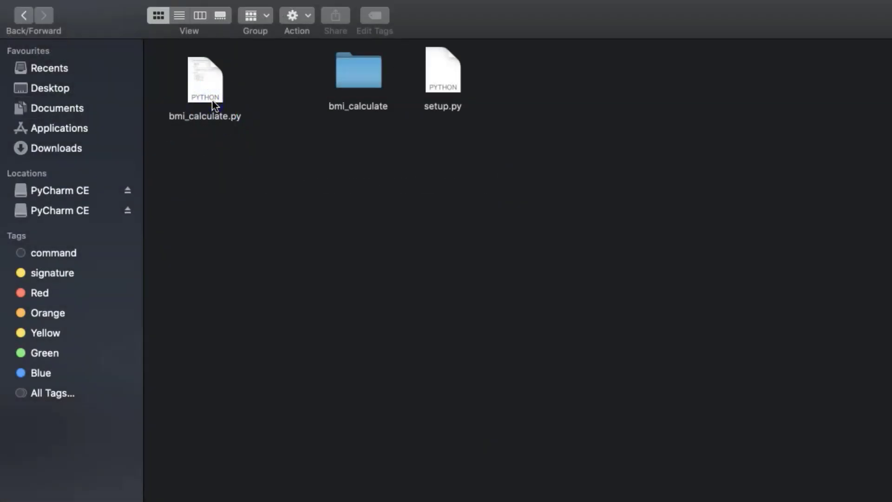
Step: Drag bmi_calculate.py into the bmi_calculate folder next to __init__.py
left_click_drag(204, 80, 318, 93)
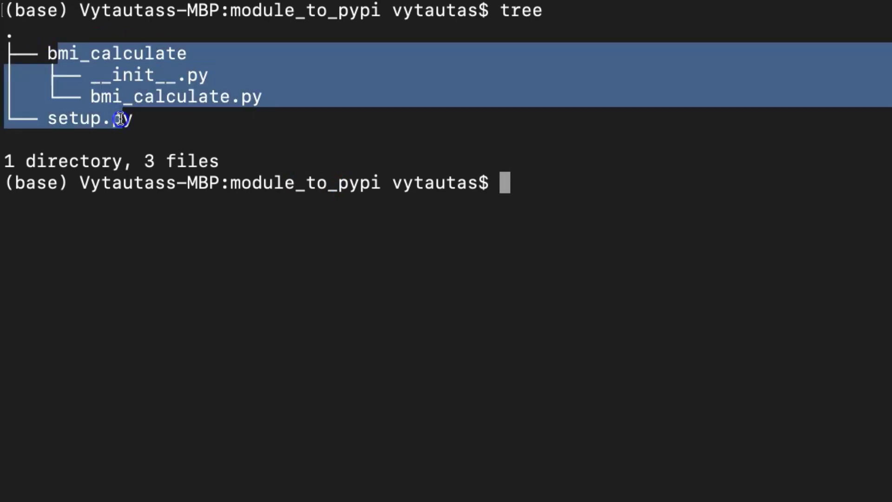
Step: Switch to the presentation to show the setup.py template slide
left_click(57, 46)
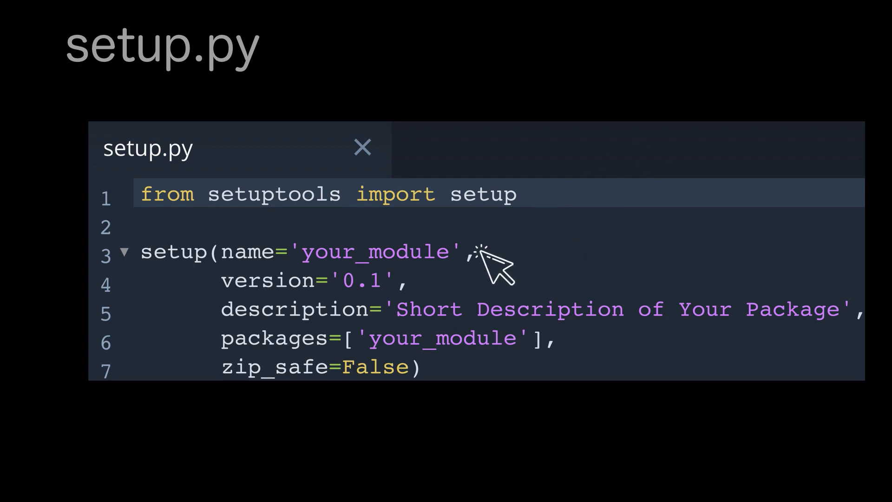
mouse_move(435, 284)
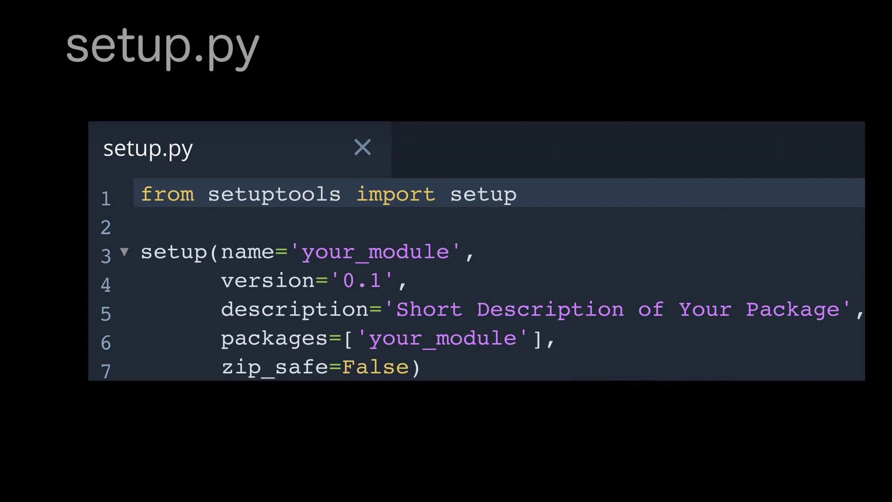
mouse_move(509, 333)
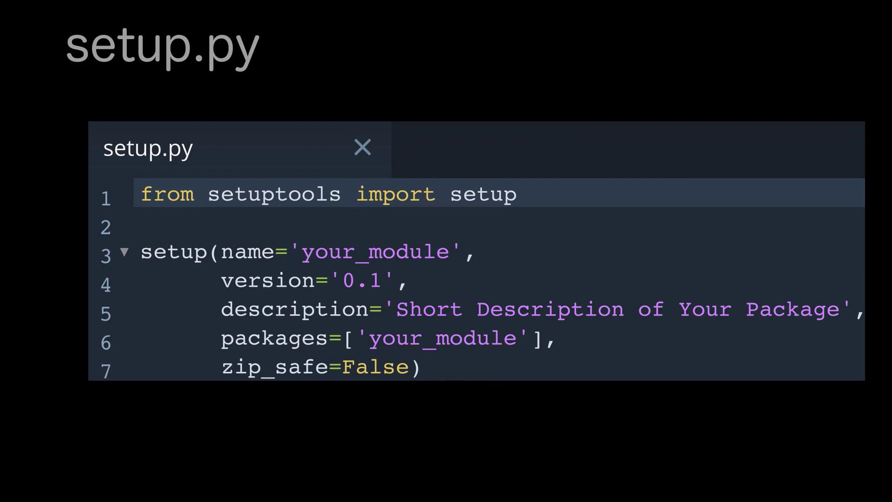
Step: Open setup.py in Sublime Text and add 'from setuptools import setup'
right_click(223, 72)
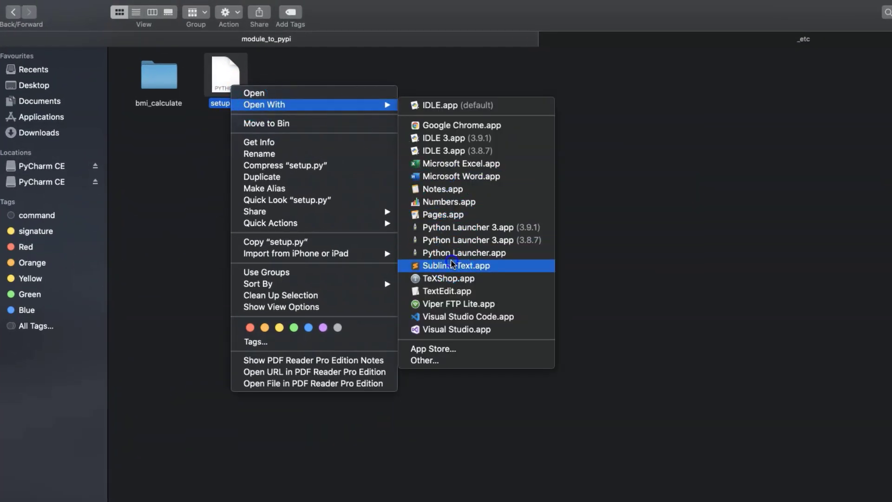
left_click(457, 265)
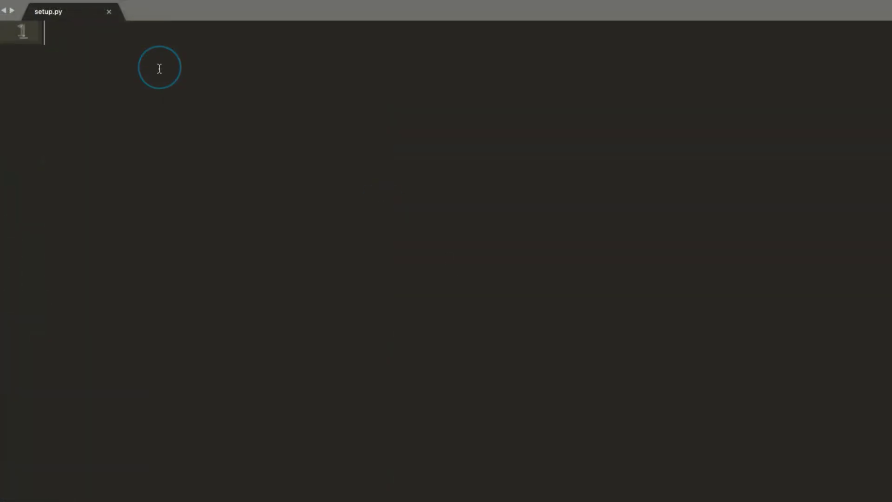
type("from set")
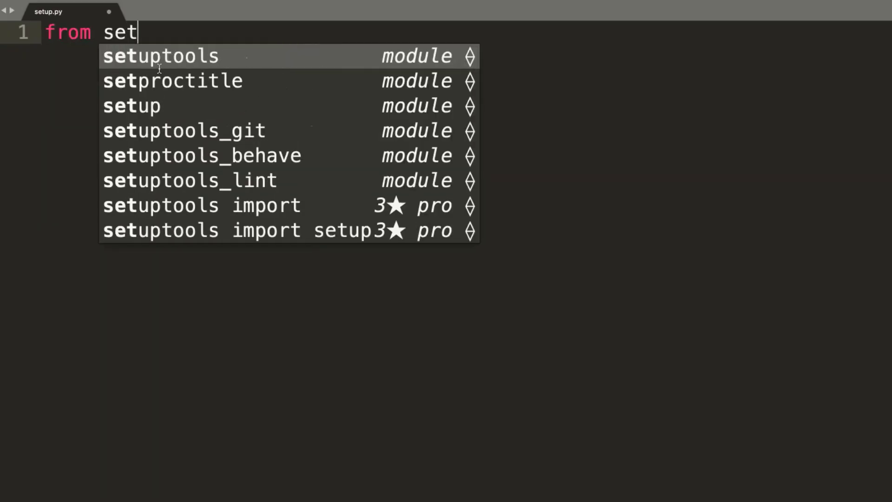
type("uptools import setup")
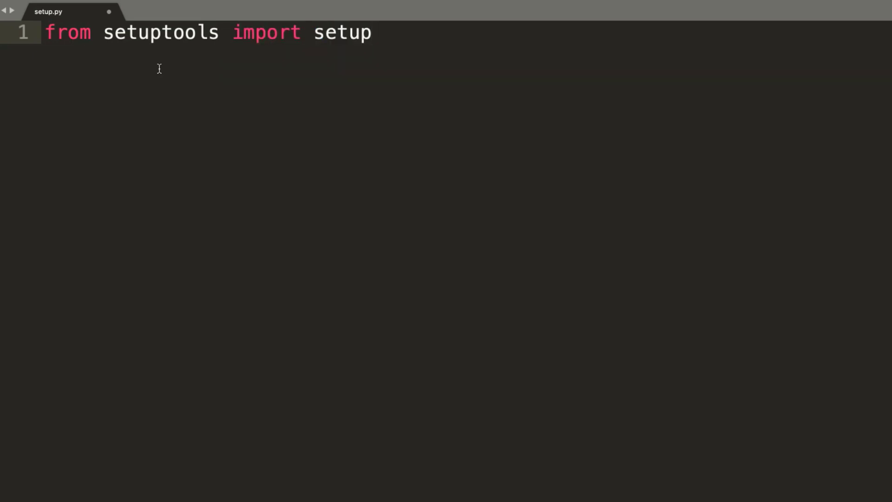
key("enter")
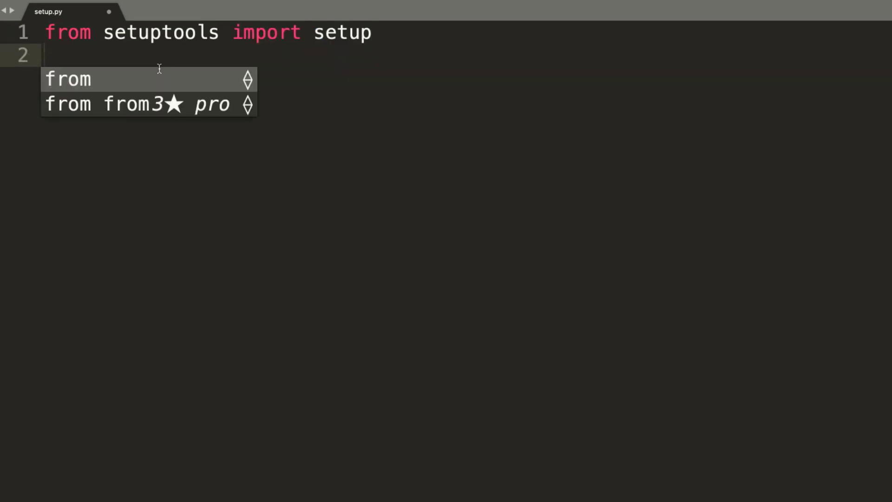
key("Enter")
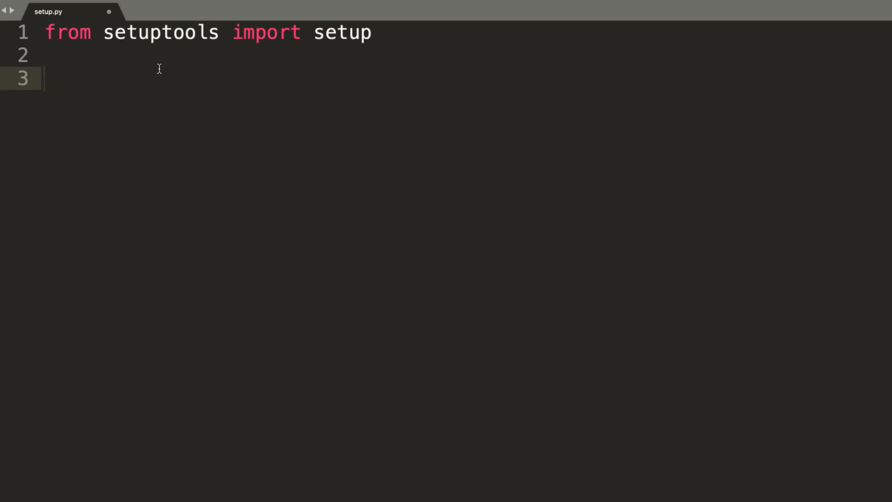
Step: Write setup() with name='bmi_calculate', version='0.1' and description 'Calculate Body-Mass Index'
type("setup()")
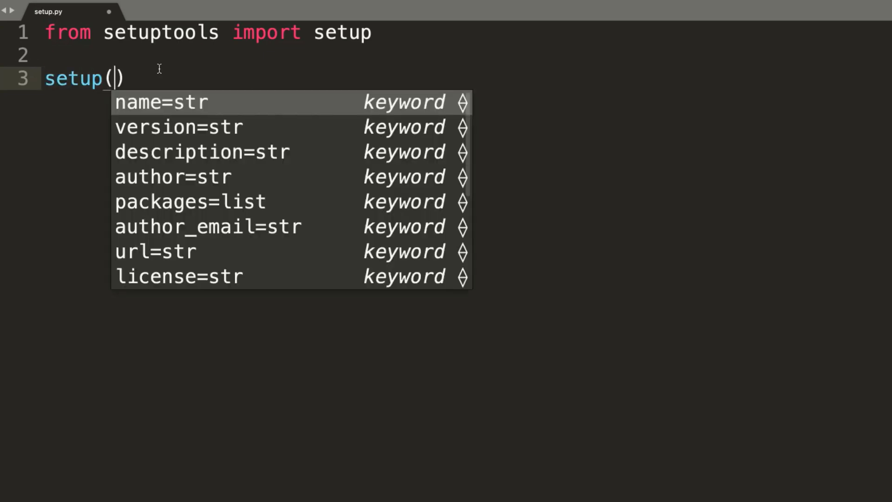
type("name")
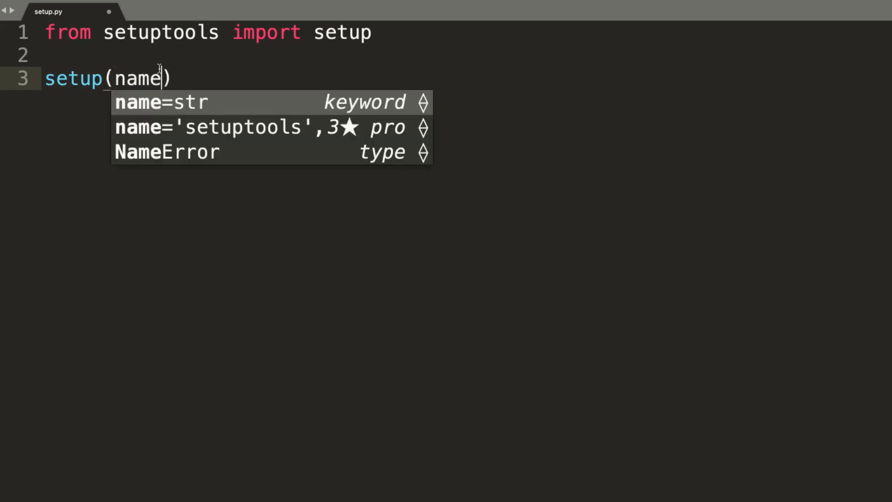
type("='bm'")
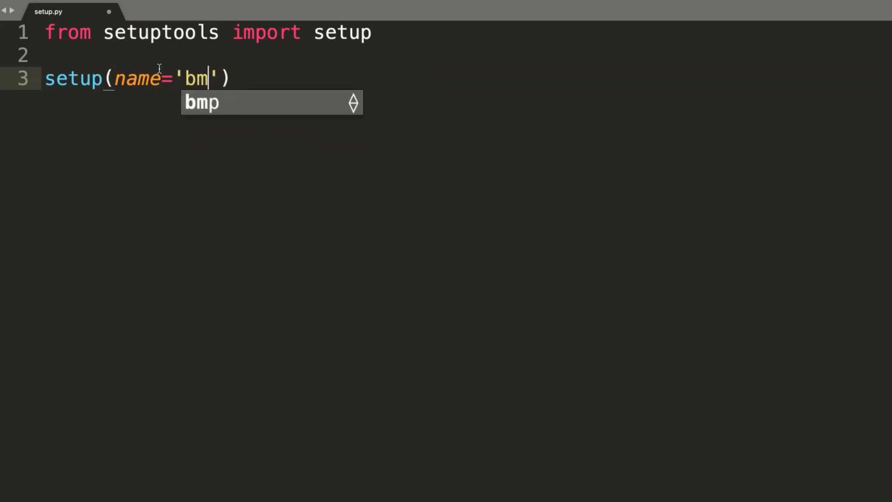
type("i_calcula")
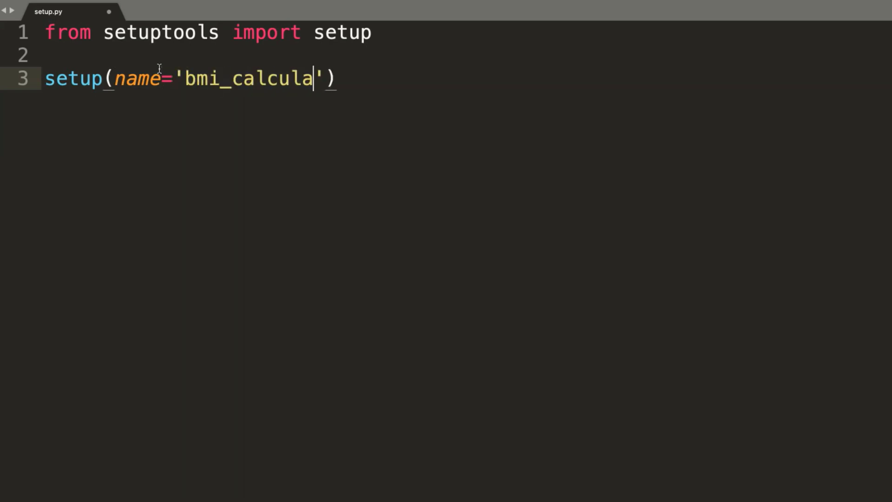
type("te',")
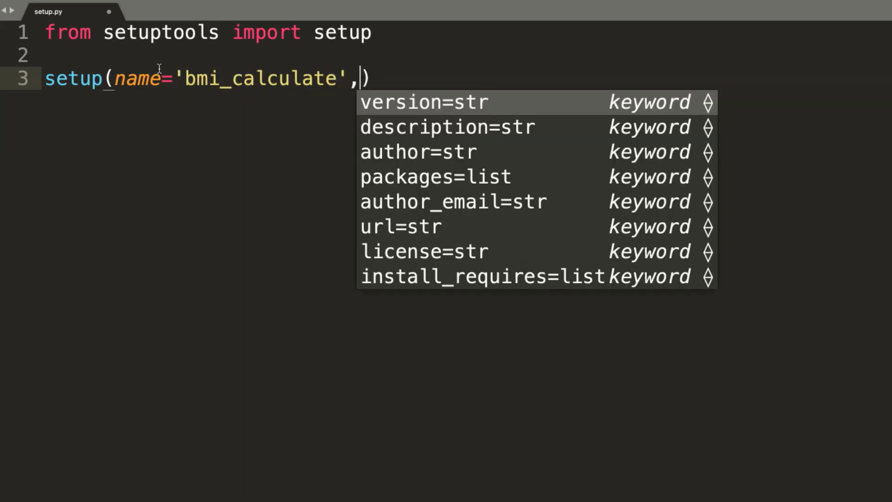
type("version='0'")
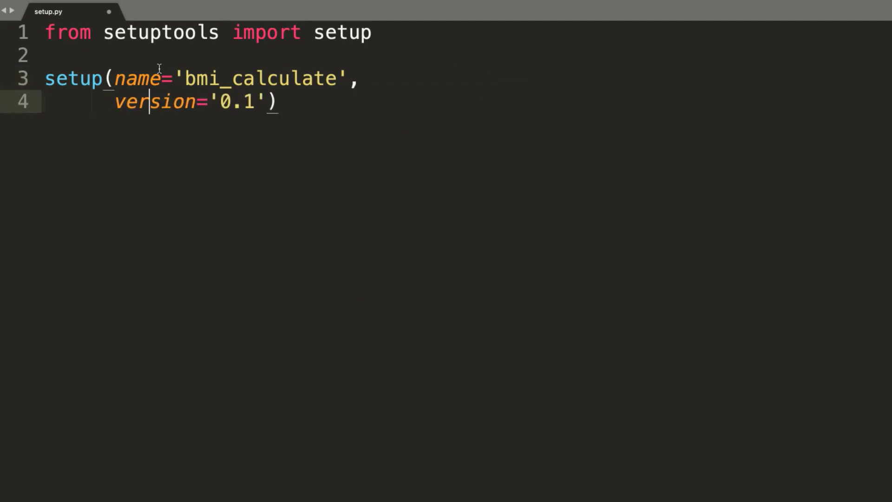
type(",description=str")
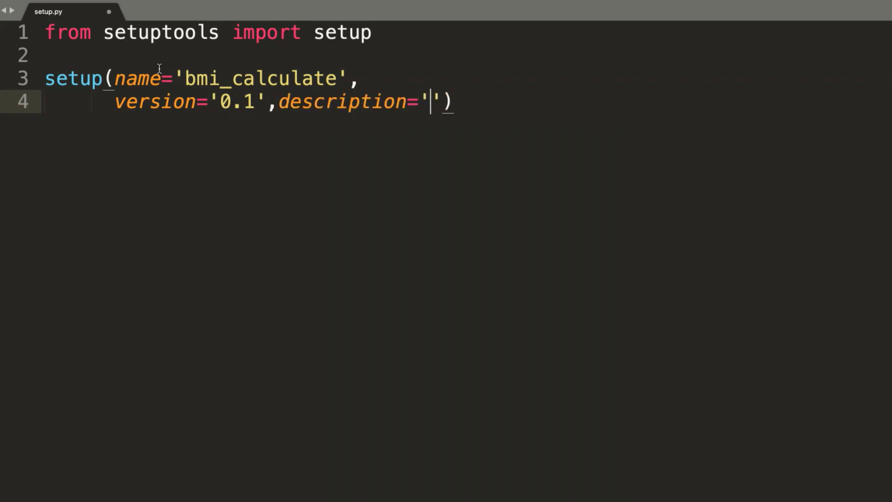
type("Calculate Body-M")
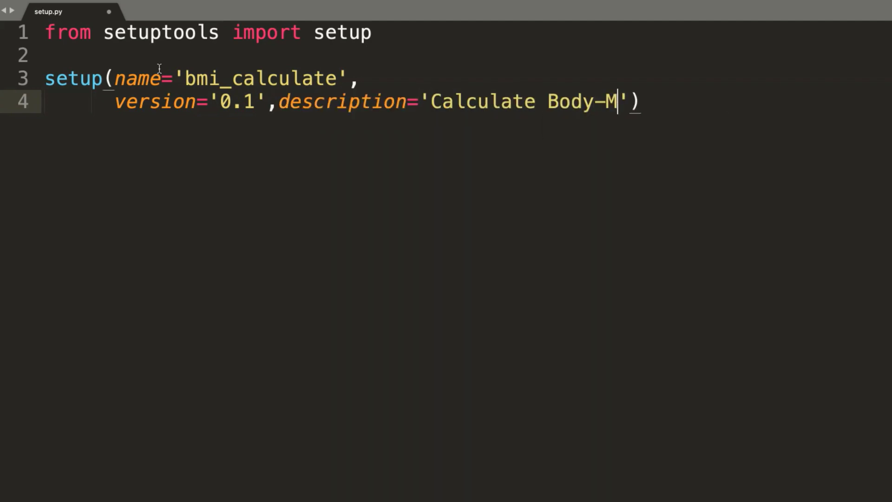
type("ass Index")
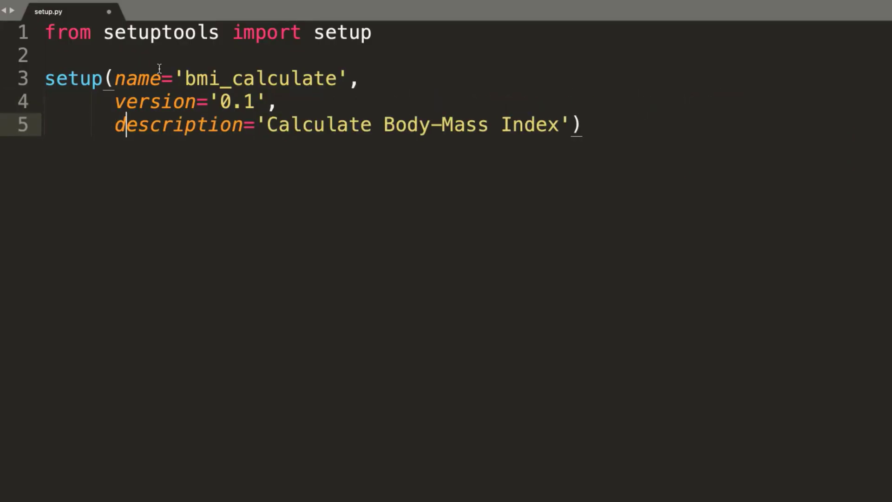
Step: Add author='Vytautas Bielinskas', packages=['bmi_calculate'] and zip_safe=False, closing the setup() call
type("author='Vytautas Bielinskas',)")
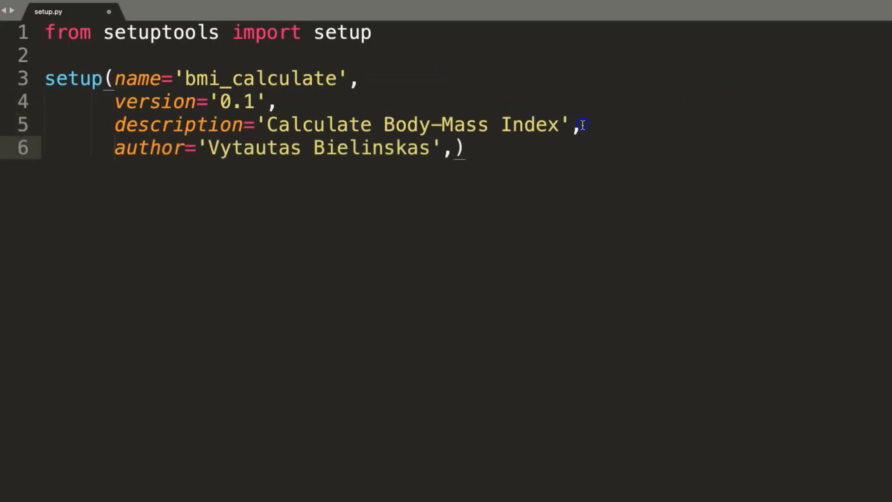
type("packages=list)")
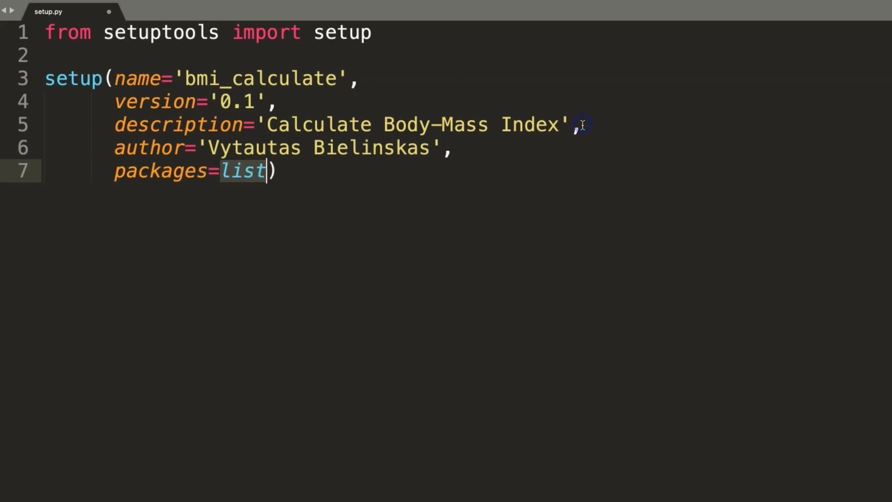
type("['bmi'")
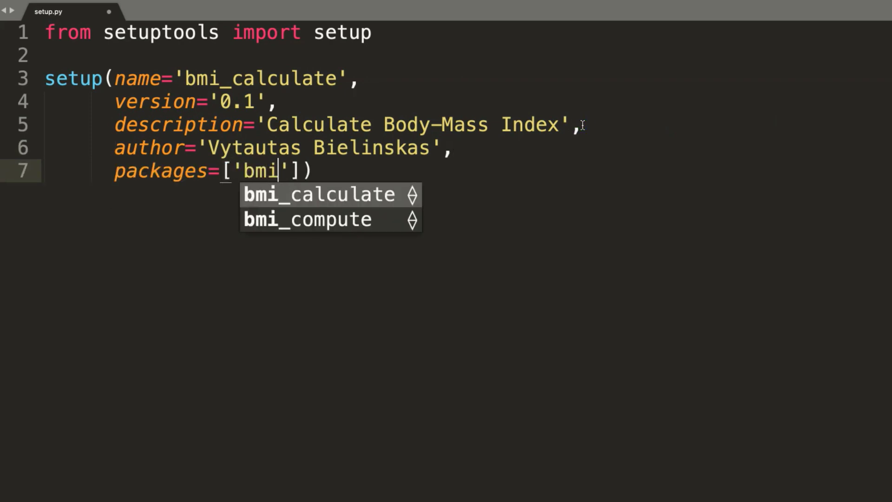
type("_")
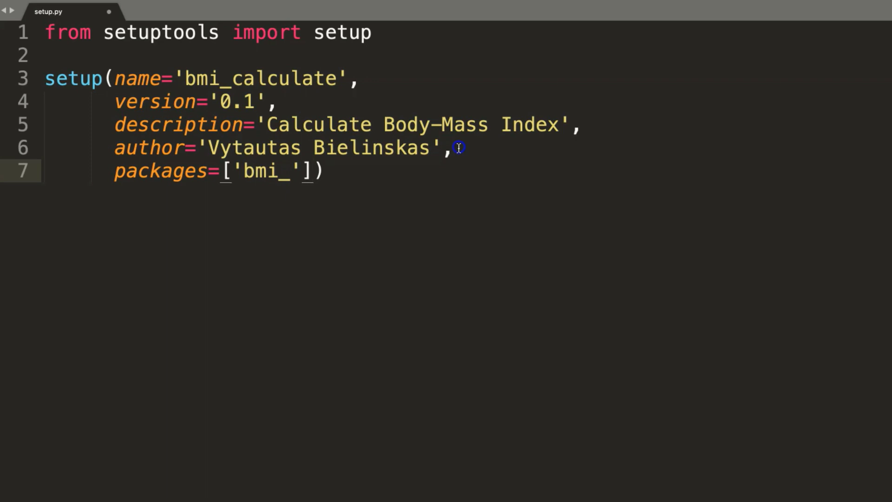
type("calculate")
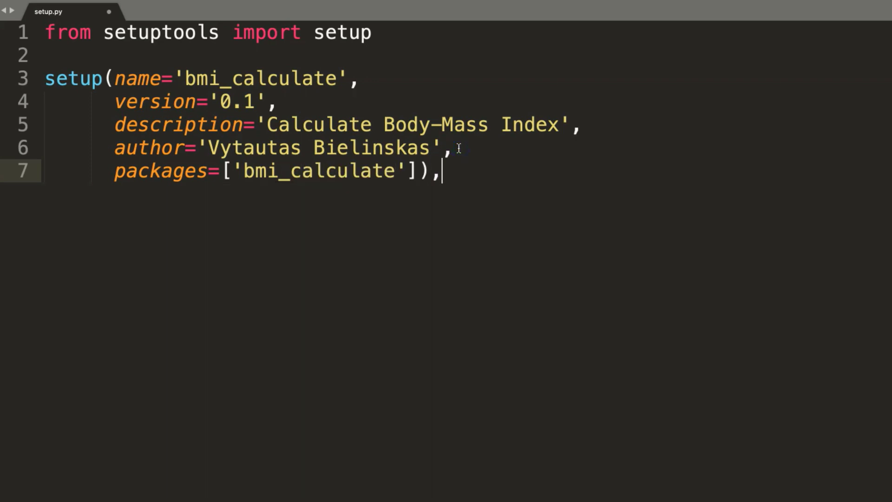
key("enter")
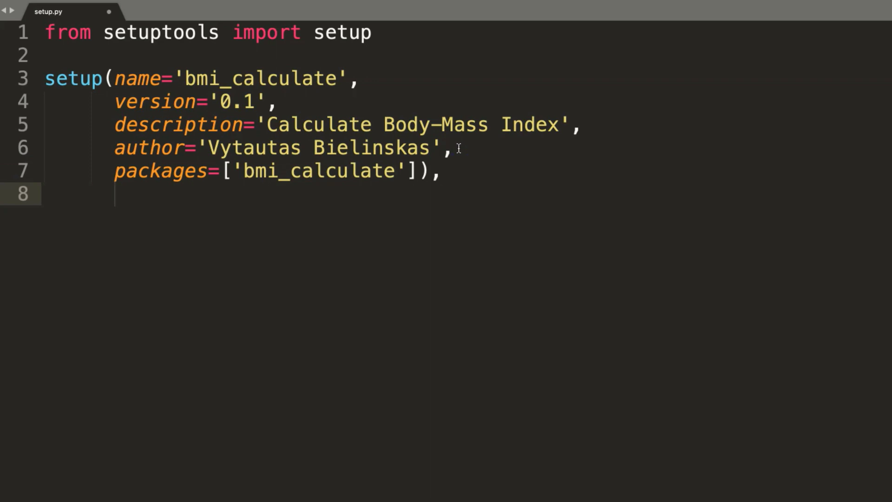
type("zip_safe")
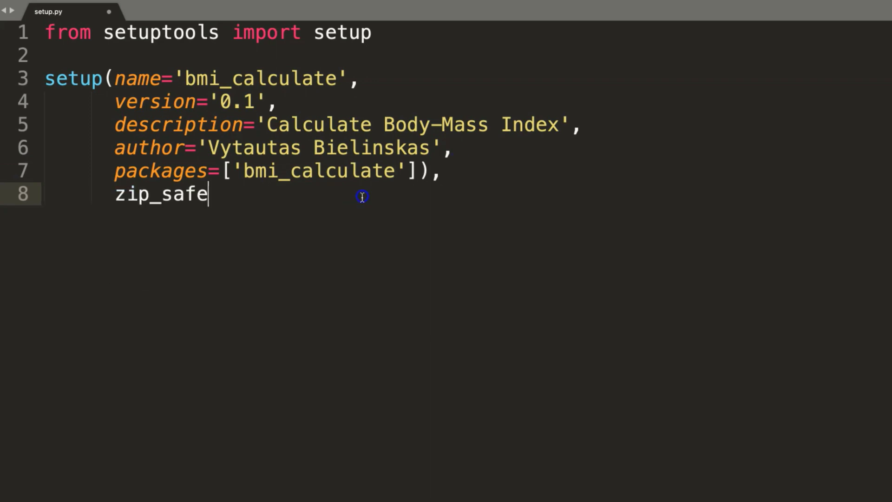
type("=False")
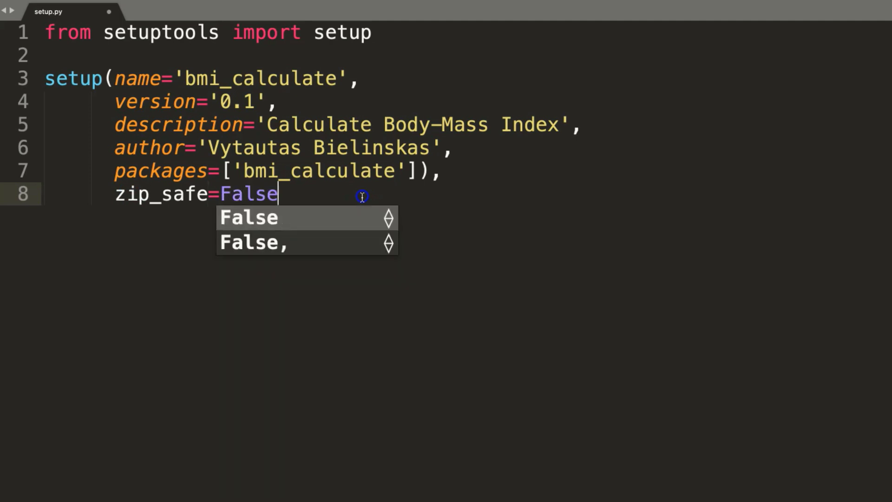
type(")")
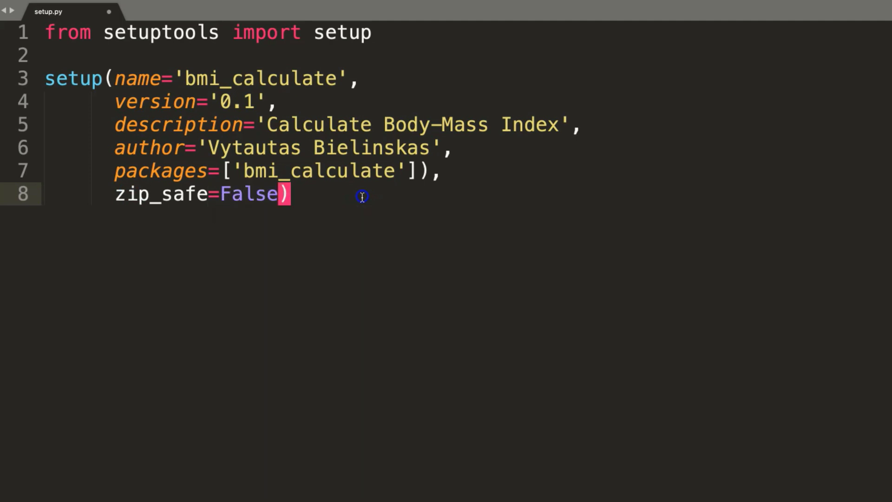
mouse_move(432, 172)
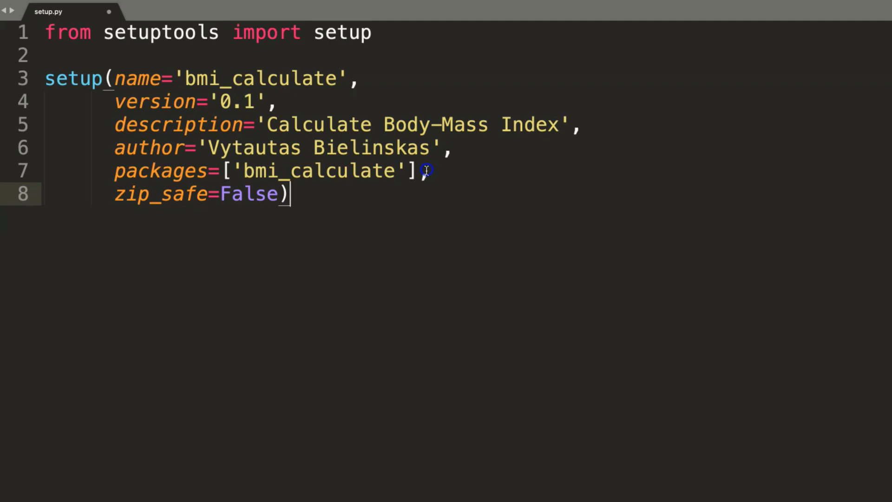
left_click(98, 6)
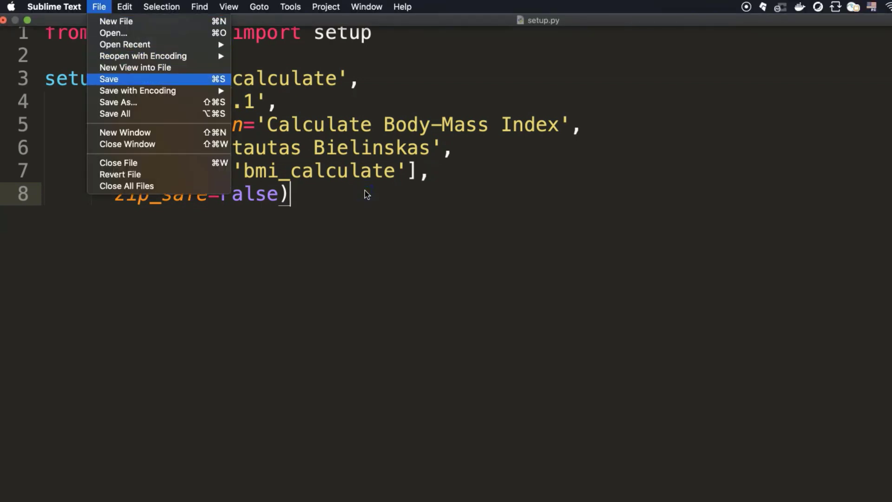
Step: Save setup.py and advance the slides to the __init__.py import example
left_click(109, 79)
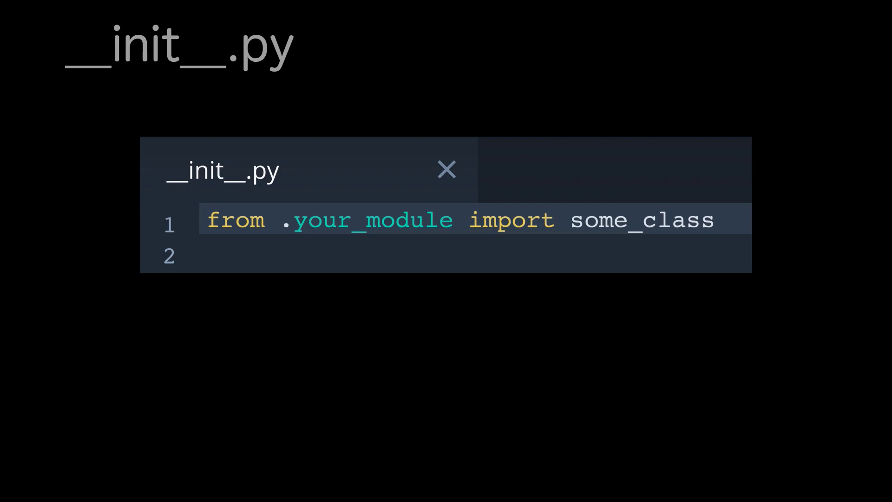
left_click(290, 231)
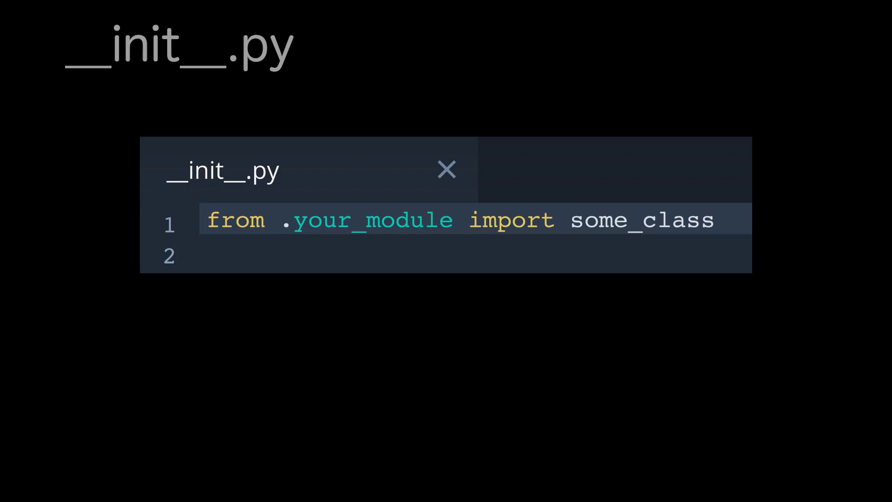
left_click(407, 244)
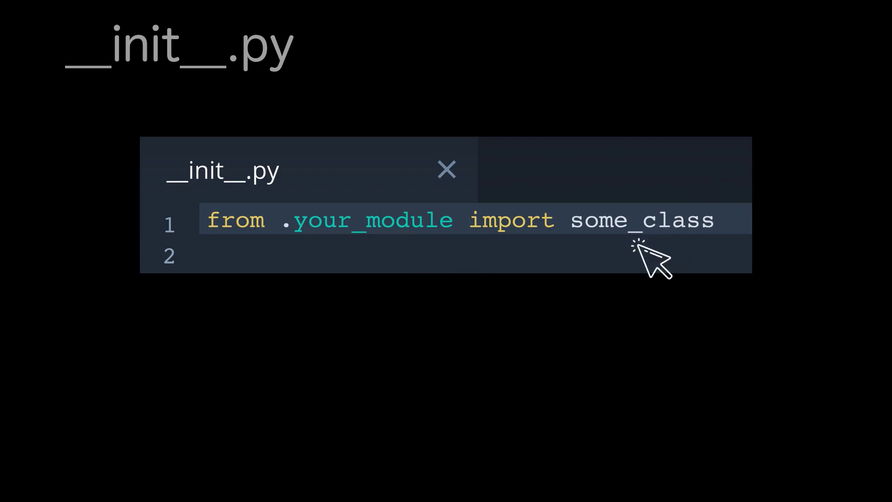
mouse_move(712, 320)
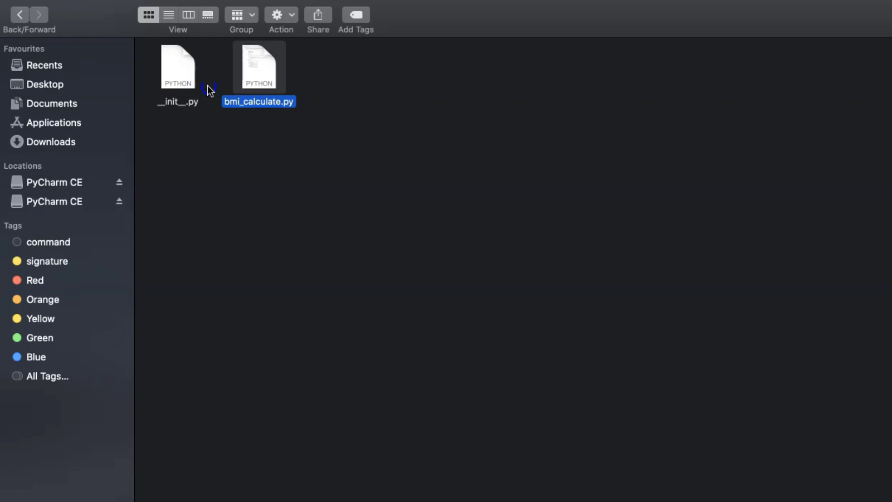
Step: Open __init__.py and write 'from .bmi_calculate import PersonForBMI'
right_click(178, 67)
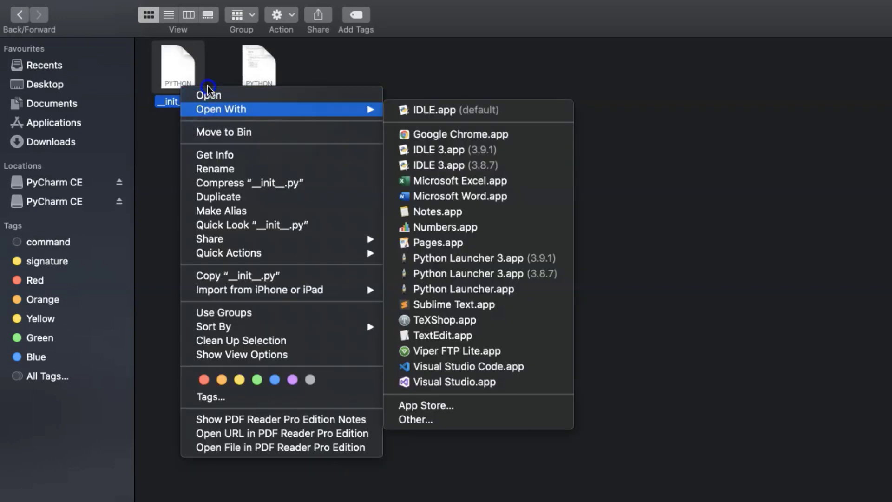
mouse_move(462, 287)
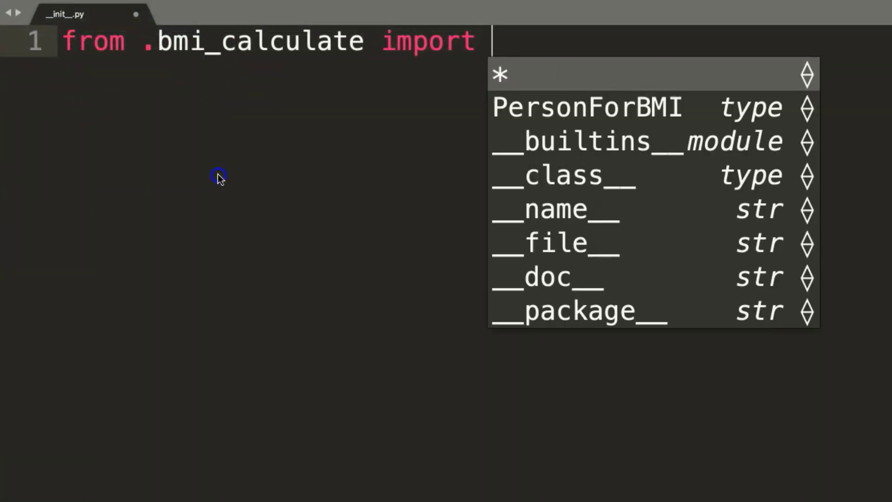
left_click(586, 107)
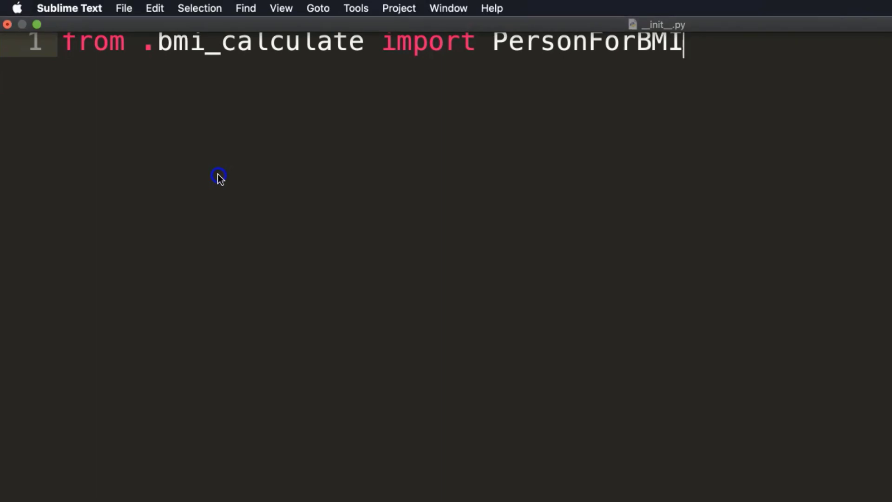
left_click(124, 8)
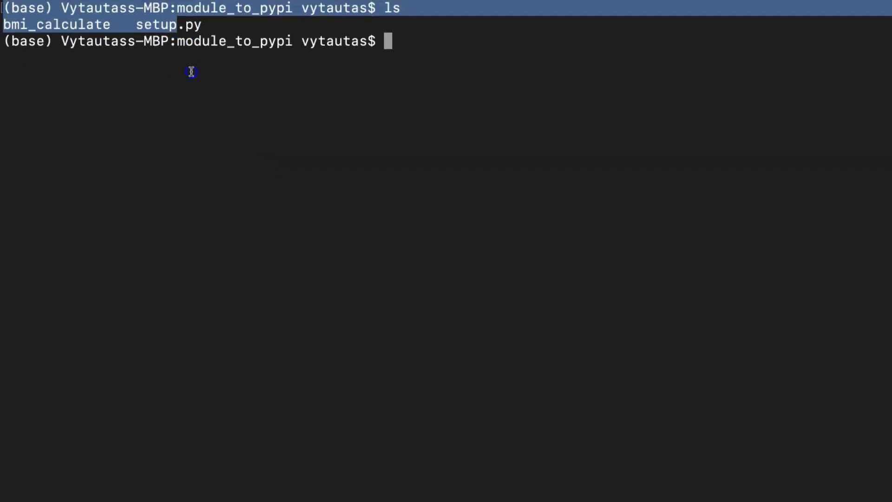
Step: Run 'pip install .' then 'pip list' to confirm bmi-calculate 0.1 is installed
type("pip install")
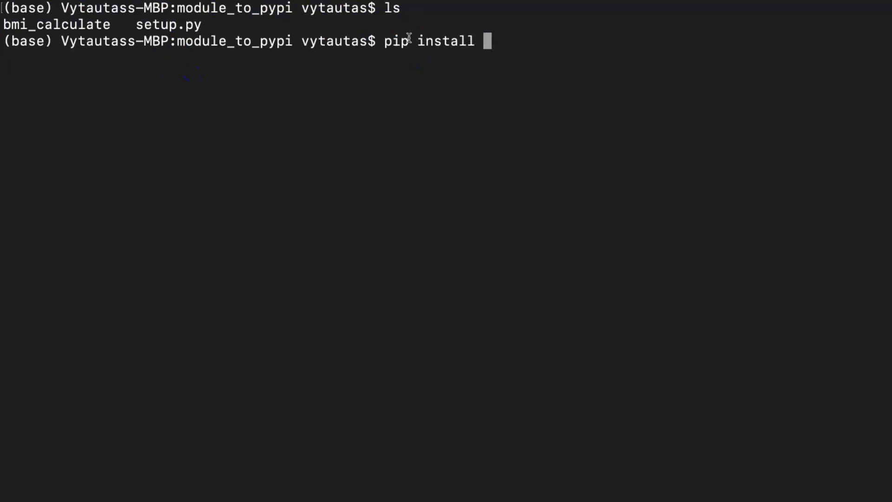
type(".")
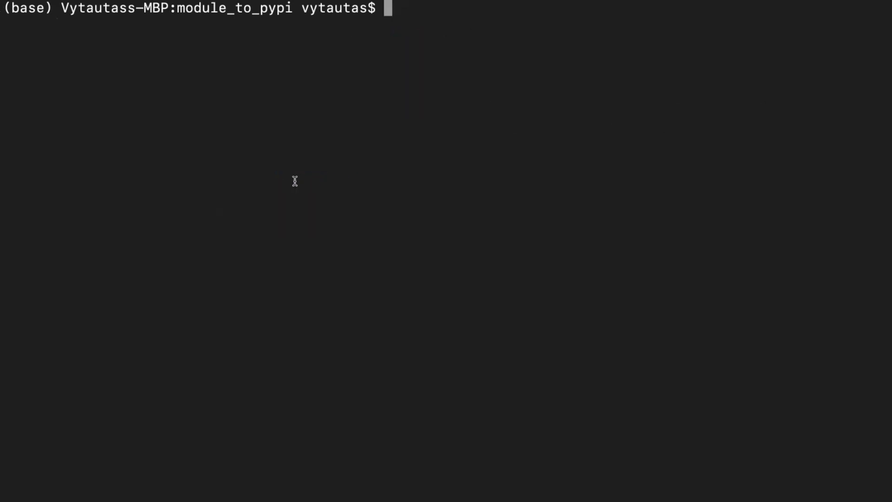
type("pip list")
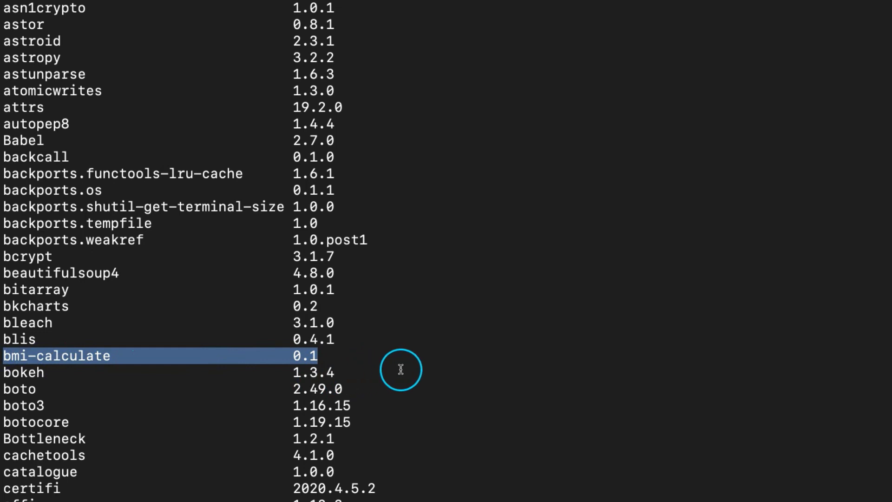
mouse_move(382, 404)
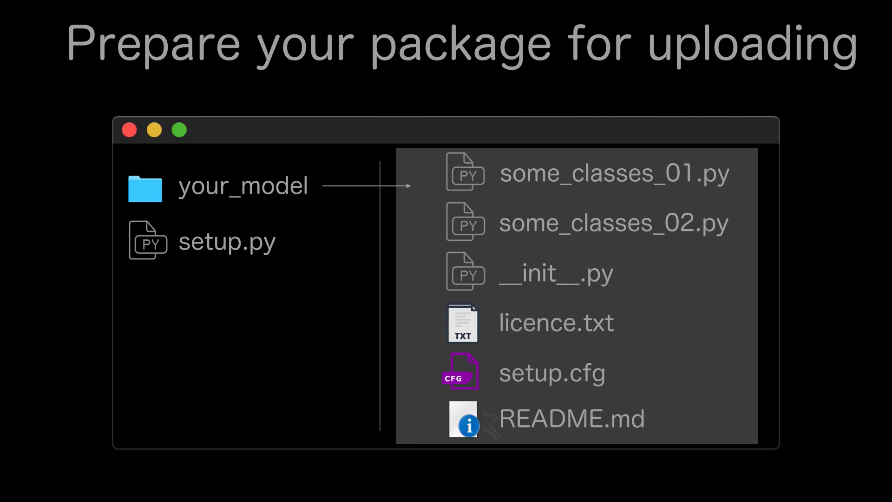
Step: Advance to the 'Prepare your package for uploading' slide listing the required files
left_click(623, 380)
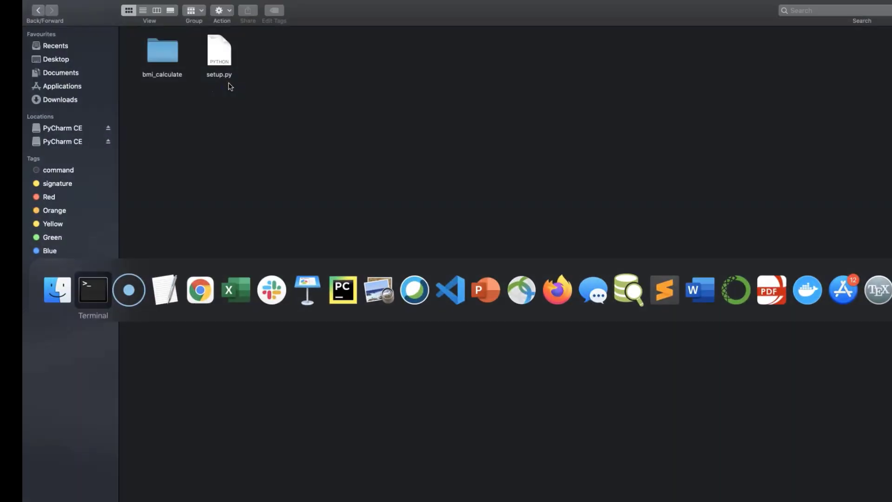
Step: Inside bmi_calculate, create empty licence.txt, setup.cfg and README.md with touch
left_click(92, 290)
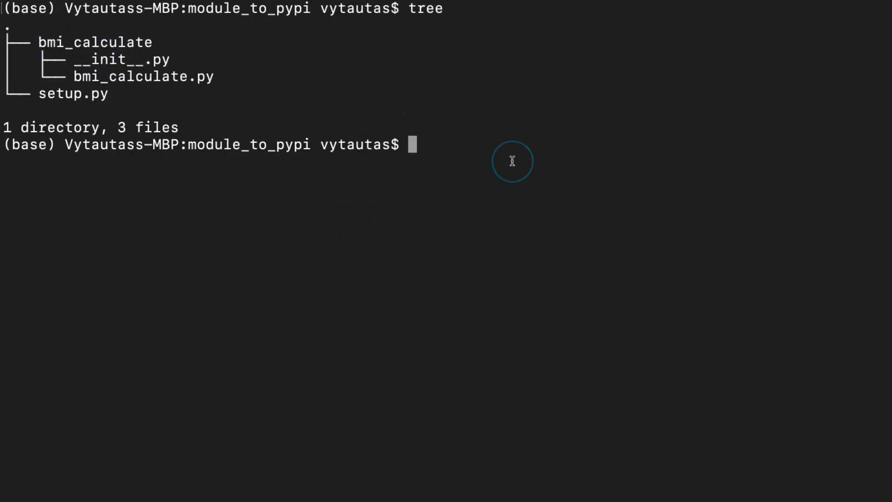
type("cd bmi_calculate/")
type("touch")
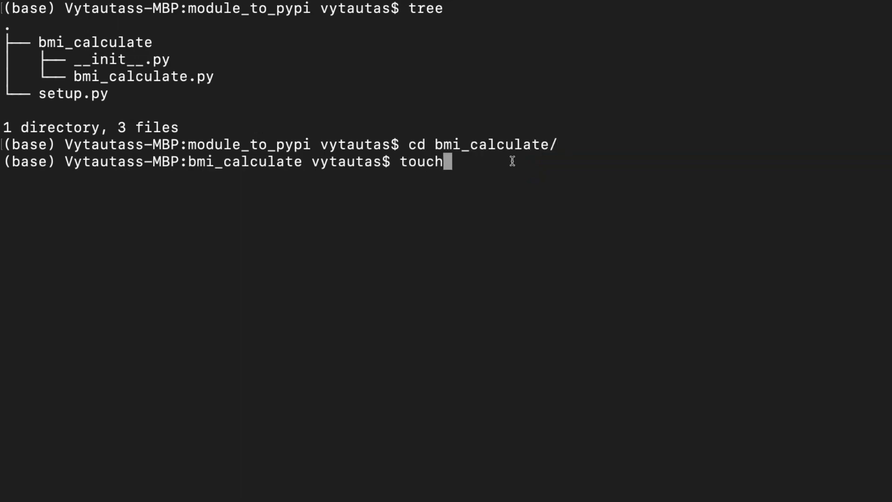
type("licence.txt")
type("touch s")
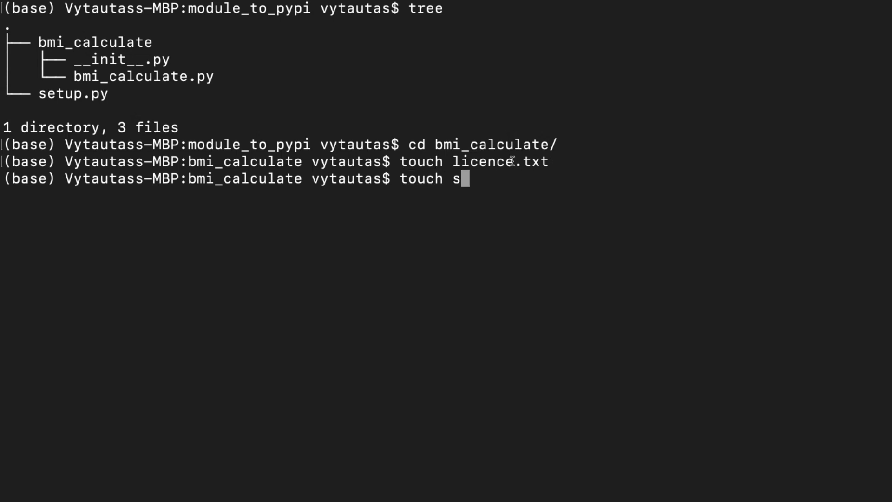
type("etup.cfg")
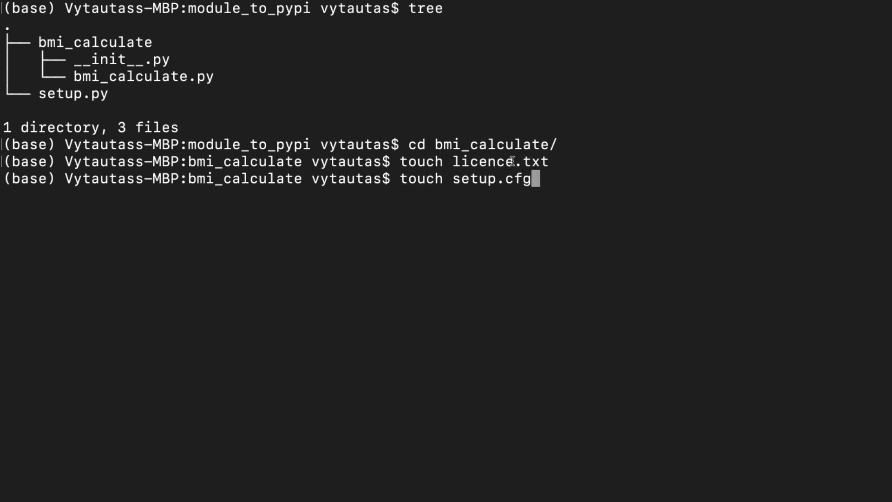
key("enter")
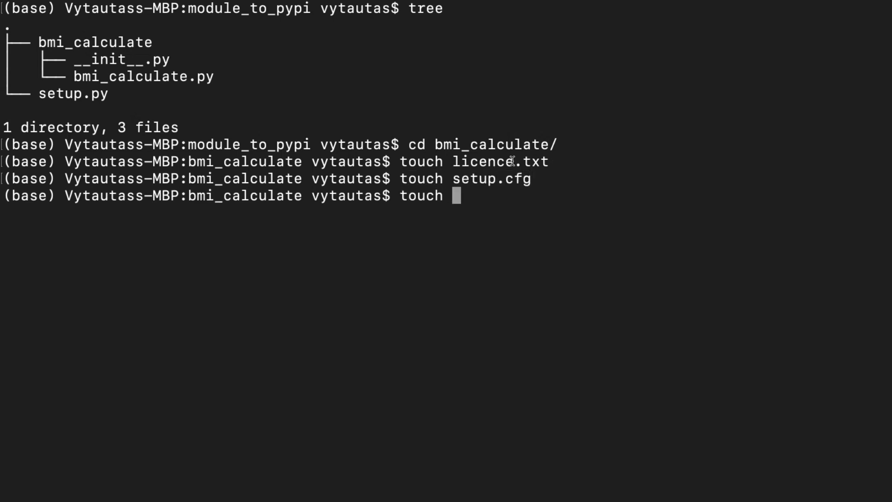
type("README.md")
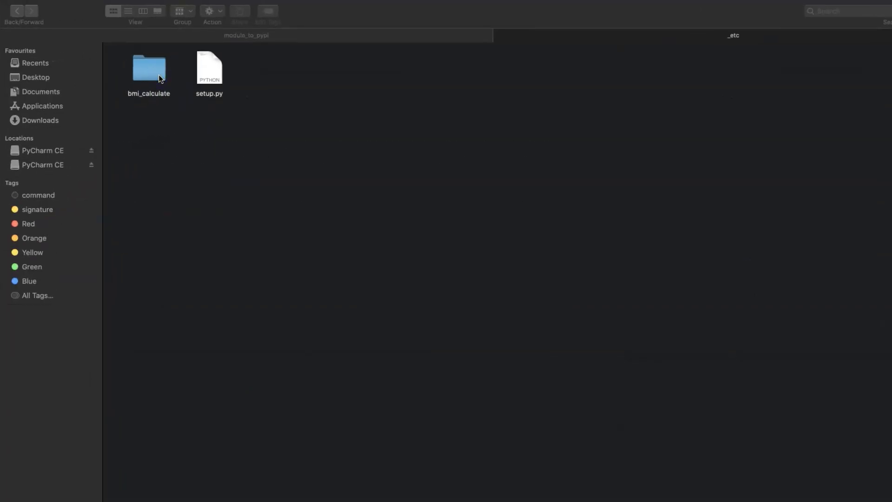
Step: Open README.MD from the bmi_calculate folder in Sublime Text
left_click(148, 66)
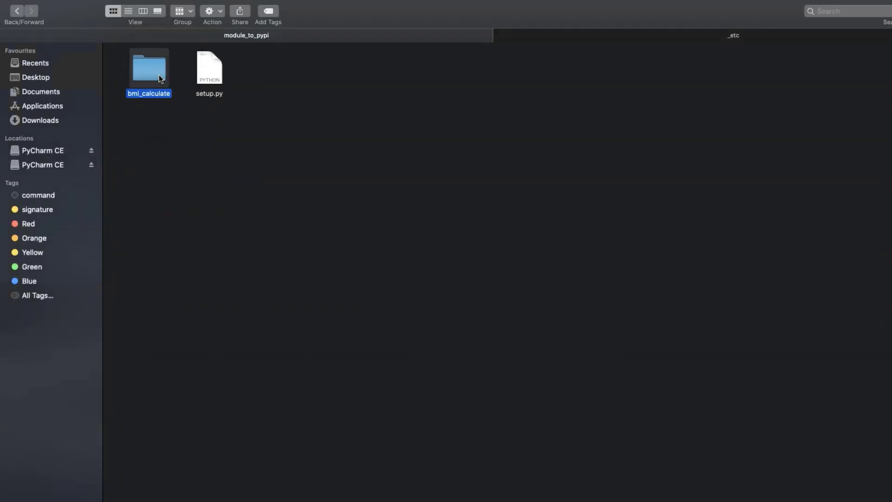
double_click(148, 65)
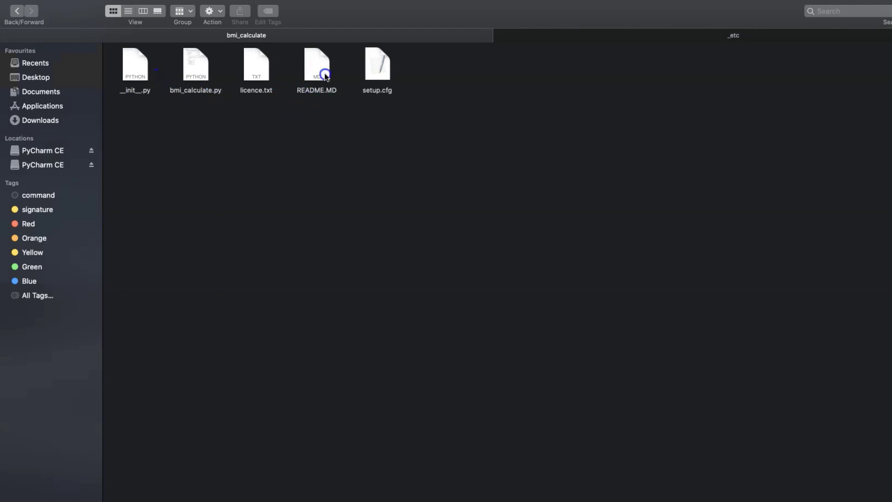
right_click(315, 64)
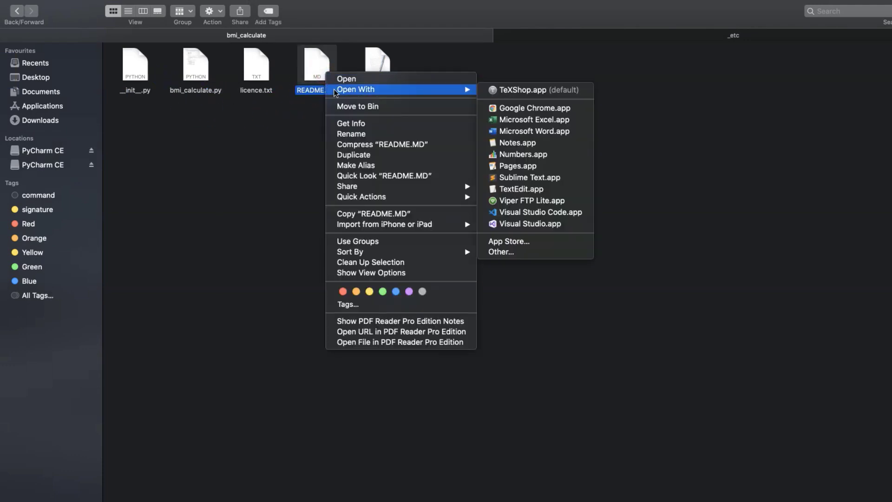
left_click(530, 177)
type("#")
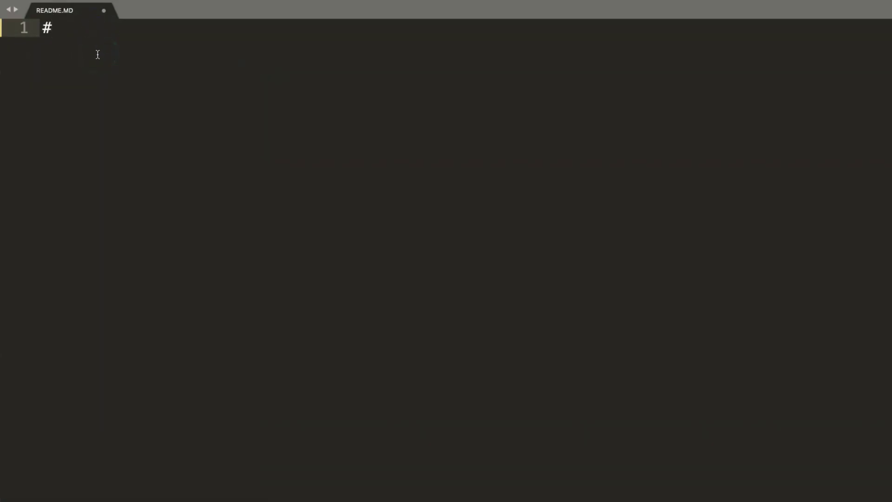
Step: Write the README title about the Body-Mass Index module, an install section heading and an install paragraph
type("Instruction how to")
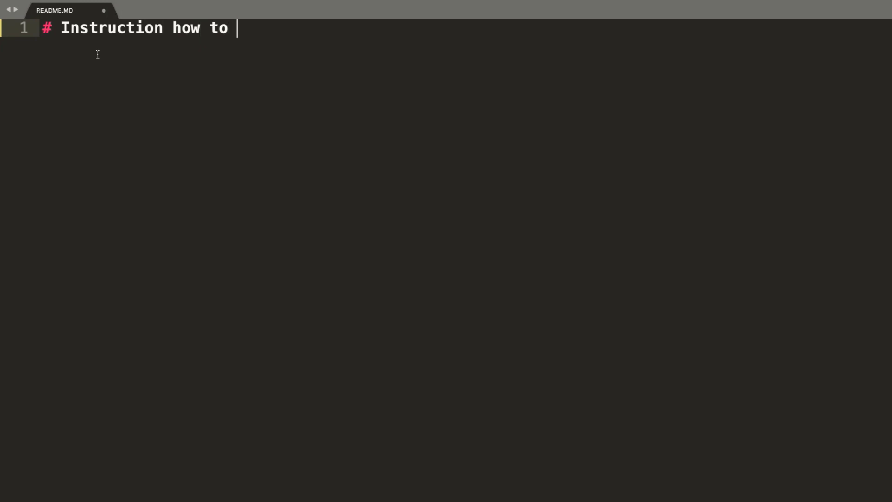
type("use Body-Ma")
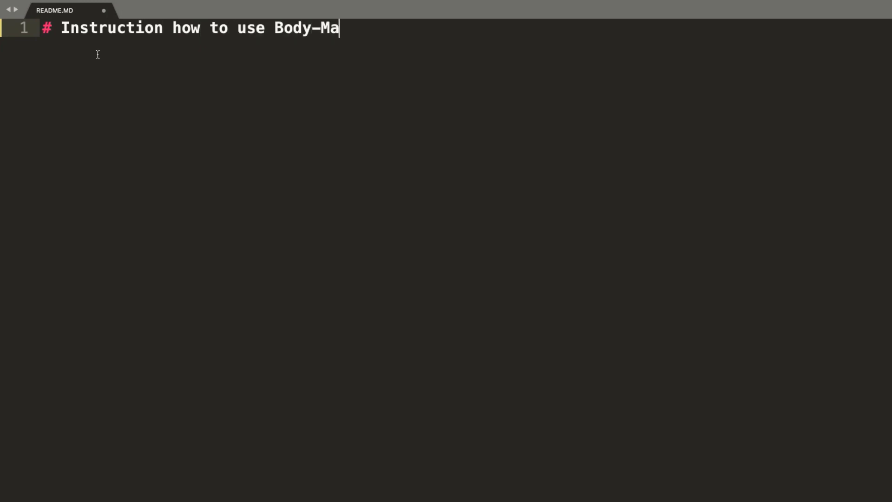
type("ss Index Module")
type("##")
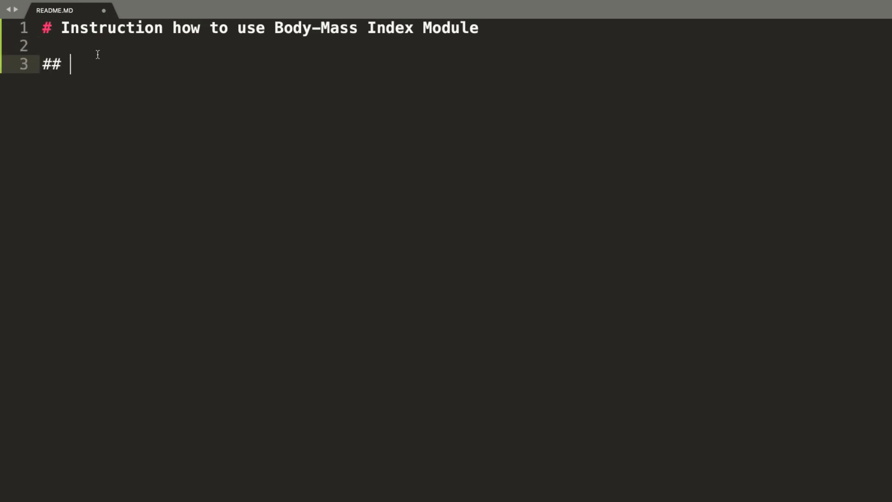
type("Section telling")
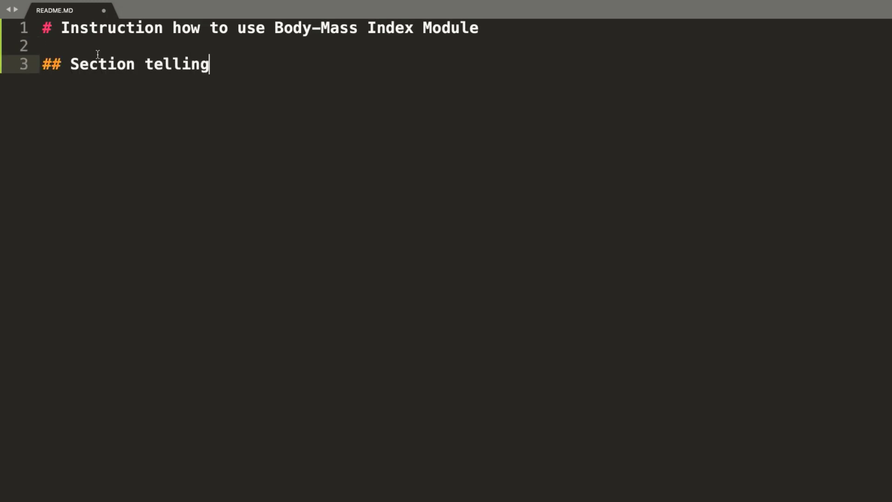
type("how to install the")
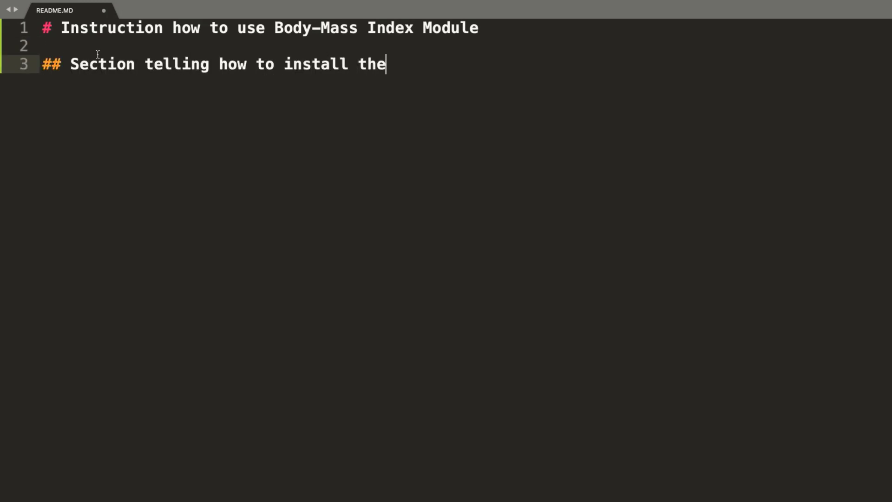
type("module")
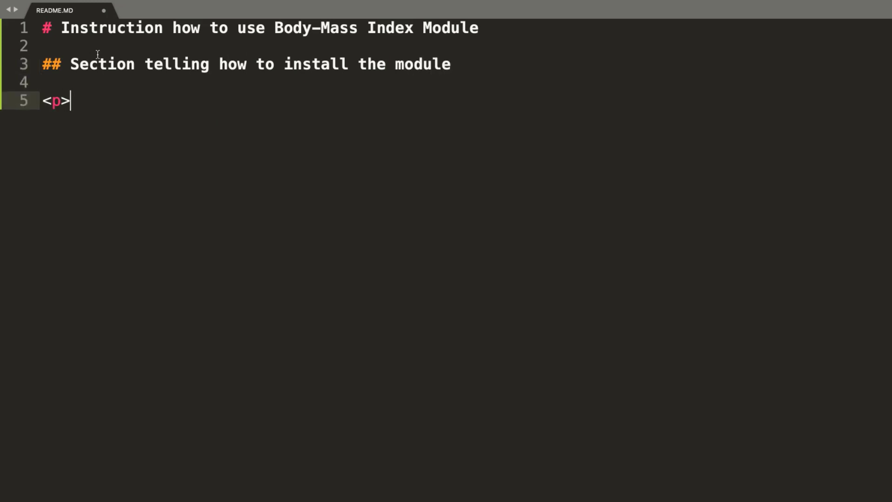
type("Some text explain</p>")
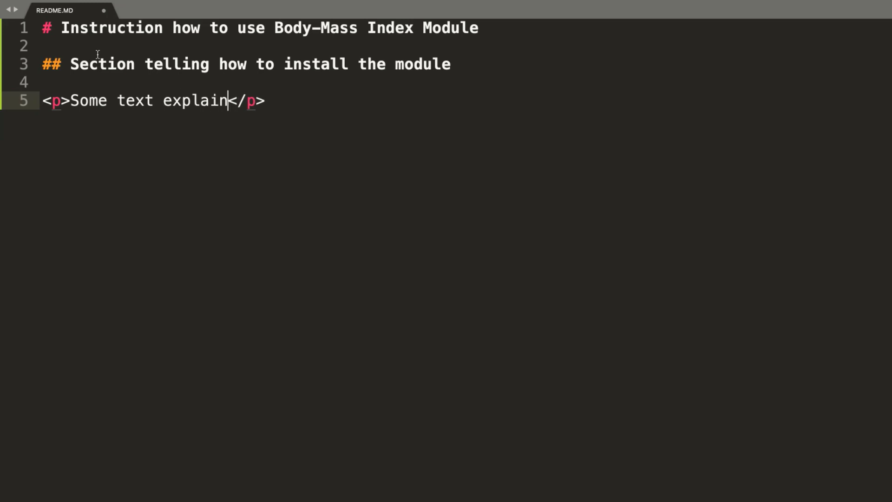
type("ing how to install the module to")
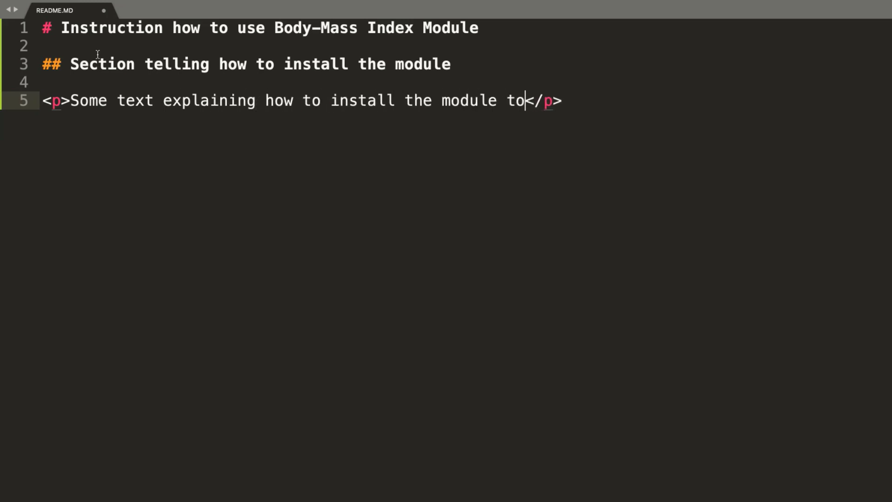
type("Python environme")
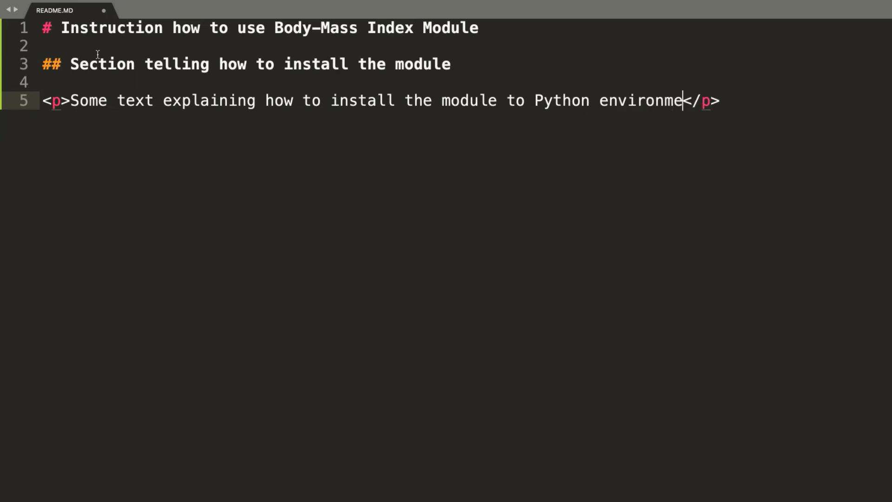
type("nt.")
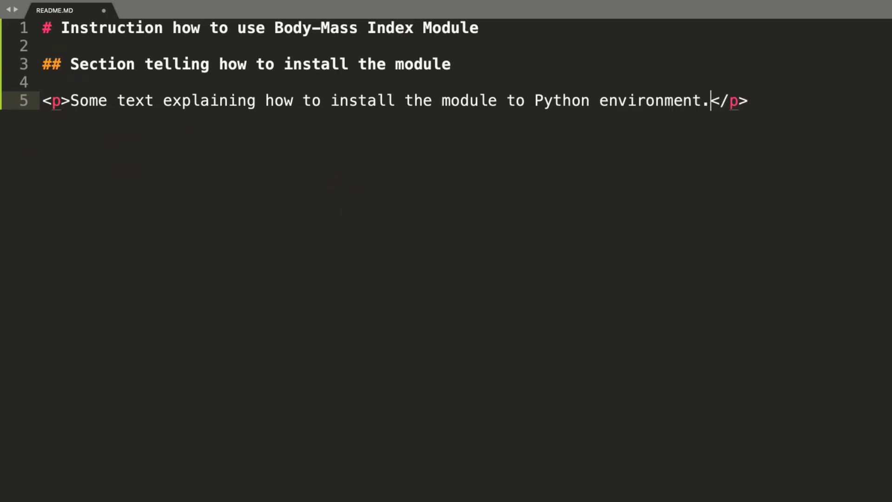
left_click(95, 7)
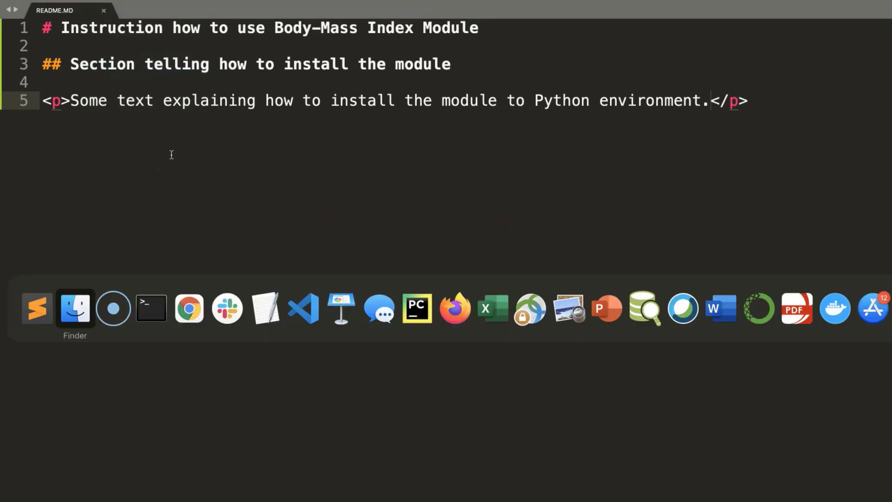
Step: Write [metadata] with description-file = README.md in setup.cfg and return to the package folder
right_click(377, 62)
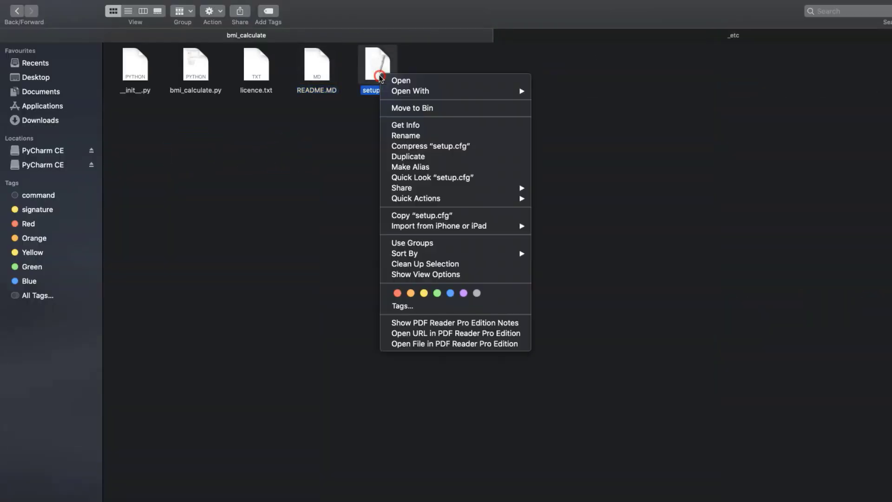
mouse_move(410, 90)
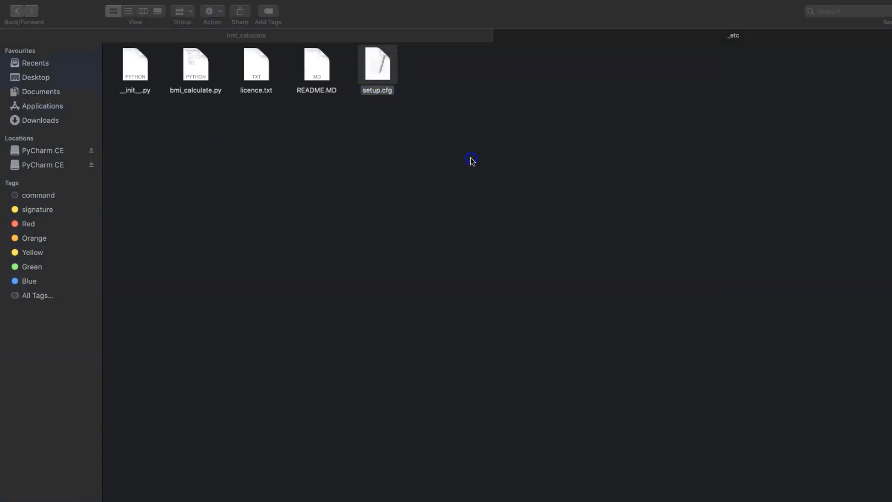
double_click(376, 62)
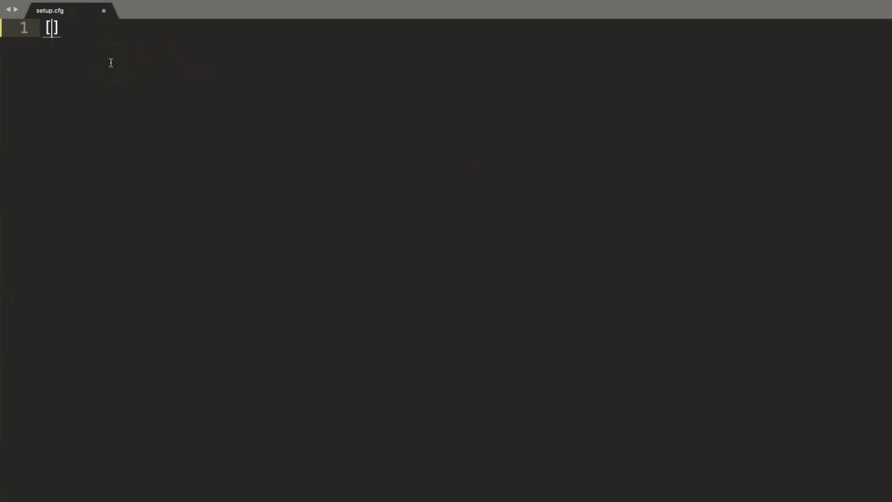
type("metadata")
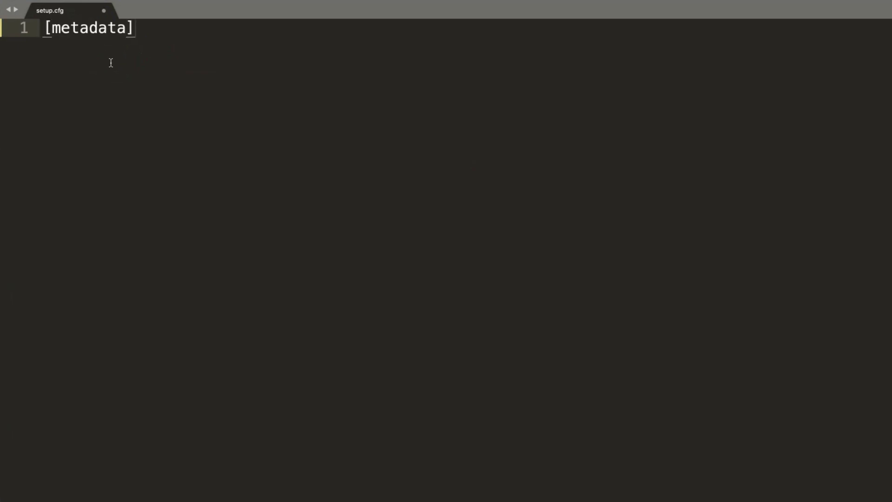
type("description")
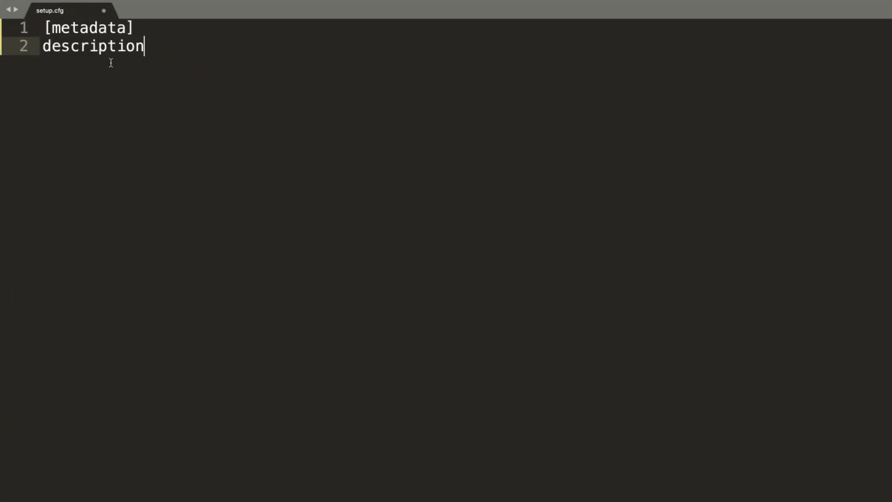
type("-file")
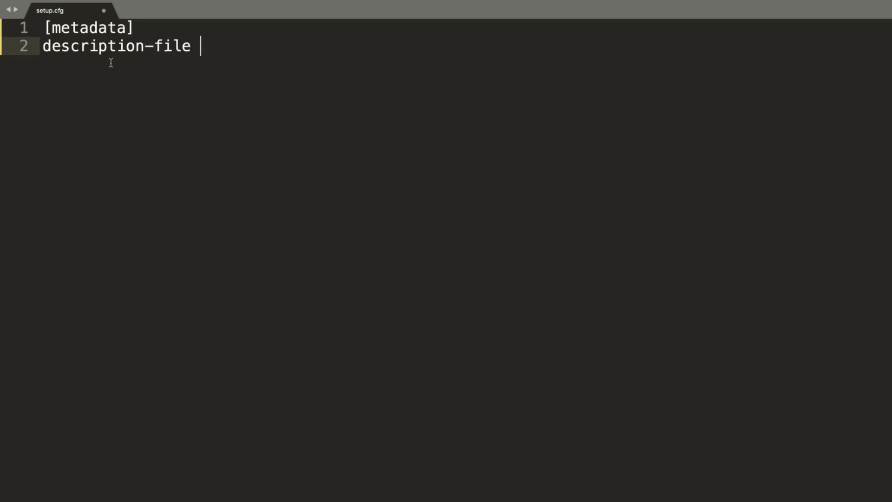
type("= README.")
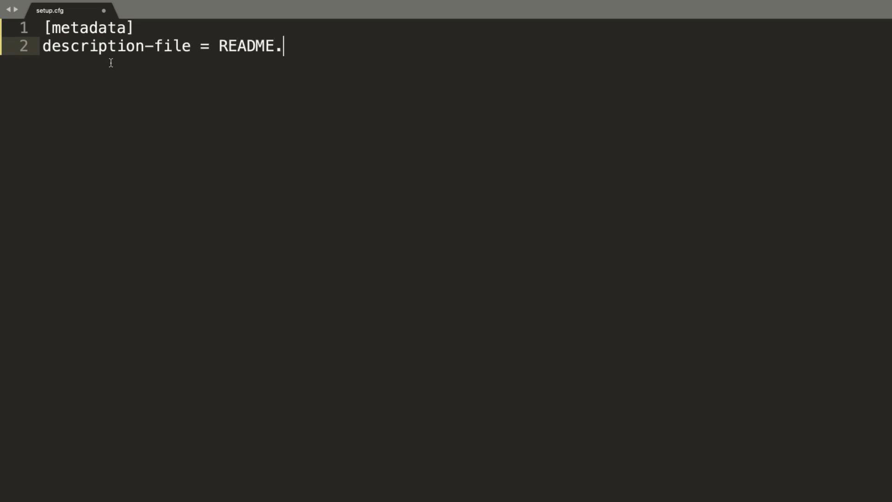
type("md")
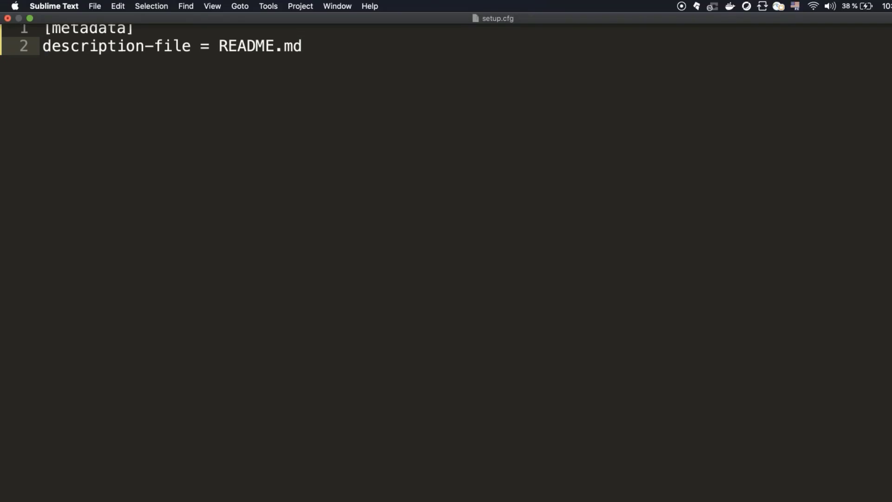
left_click(95, 7)
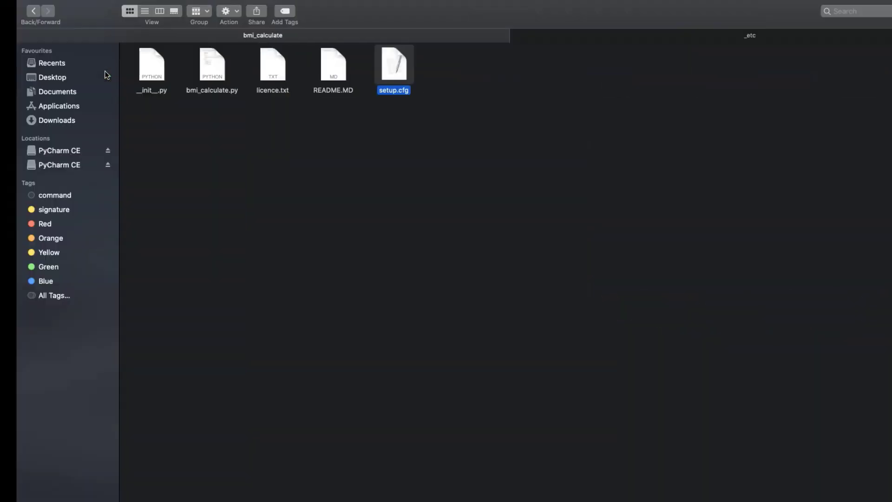
Step: Open licence.txt from Finder in Sublime Text
left_click(255, 62)
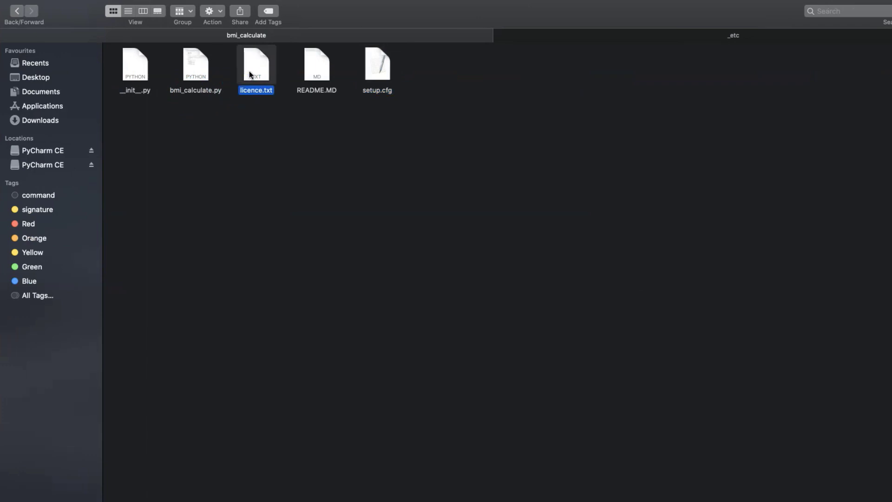
right_click(256, 65)
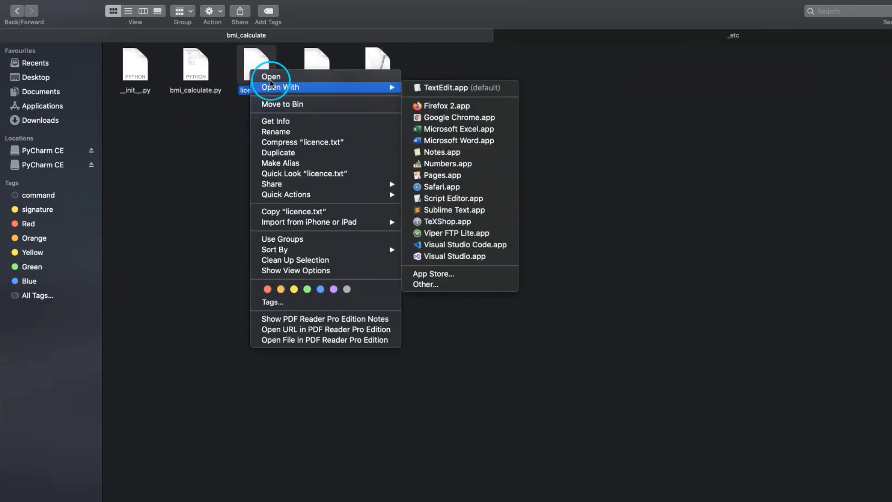
left_click(455, 209)
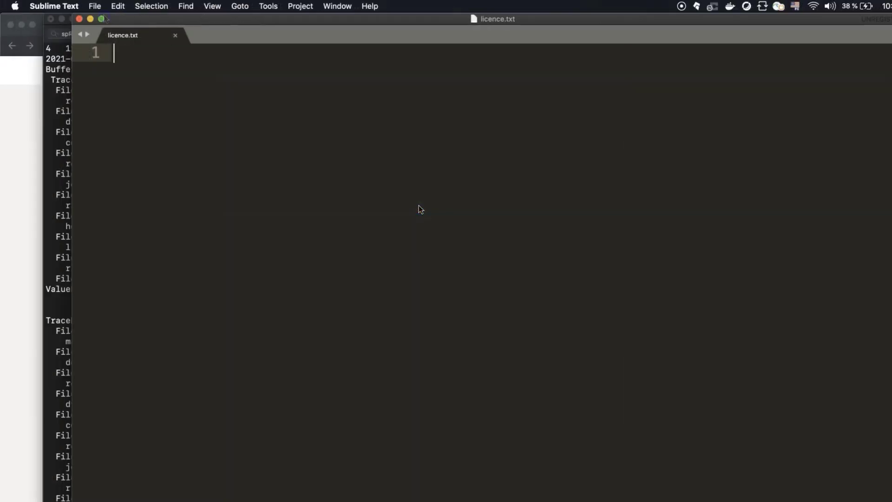
Step: Write that the module has no restrictions and anyone may freely use and improve it
type("The module is Open Source and")
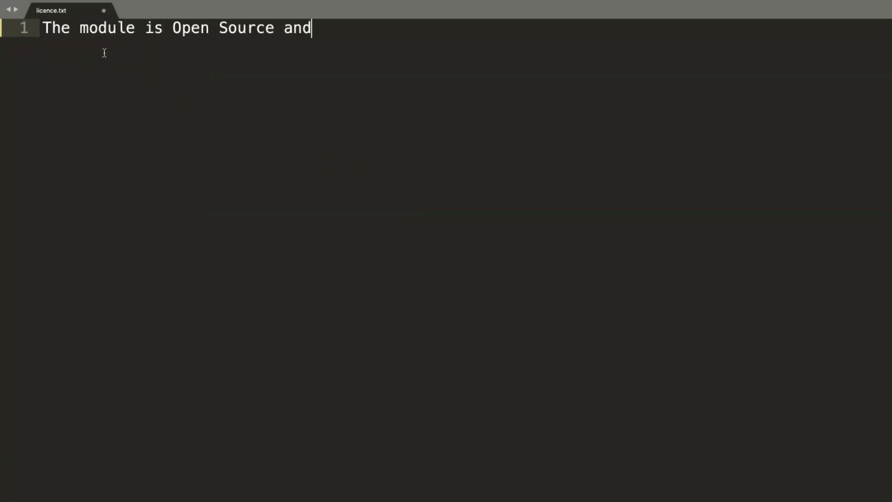
type("no any restri")
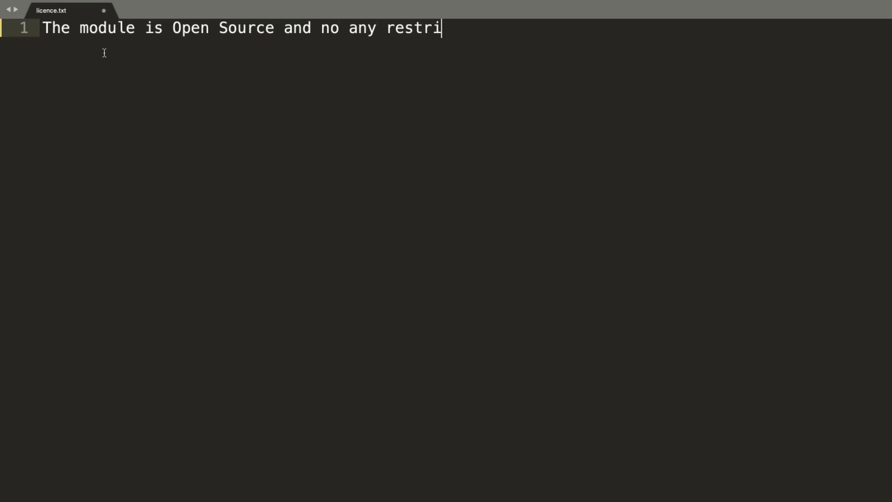
type("ctions are a")
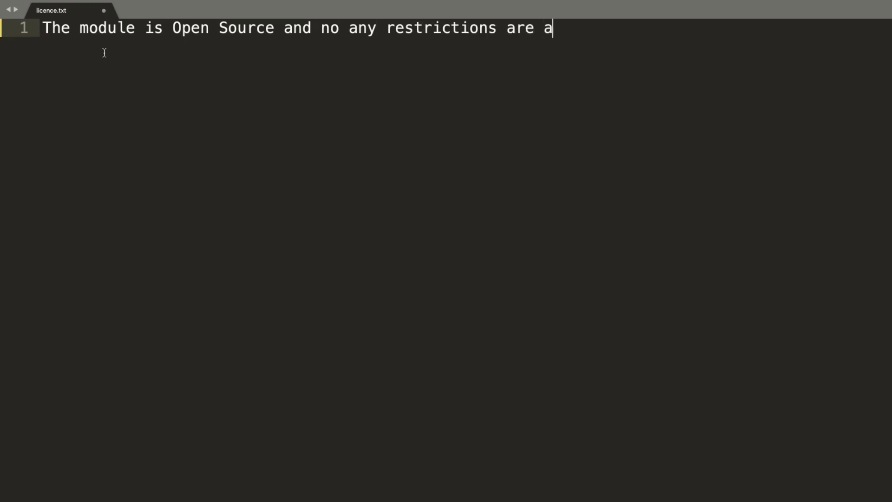
type("valid to t")
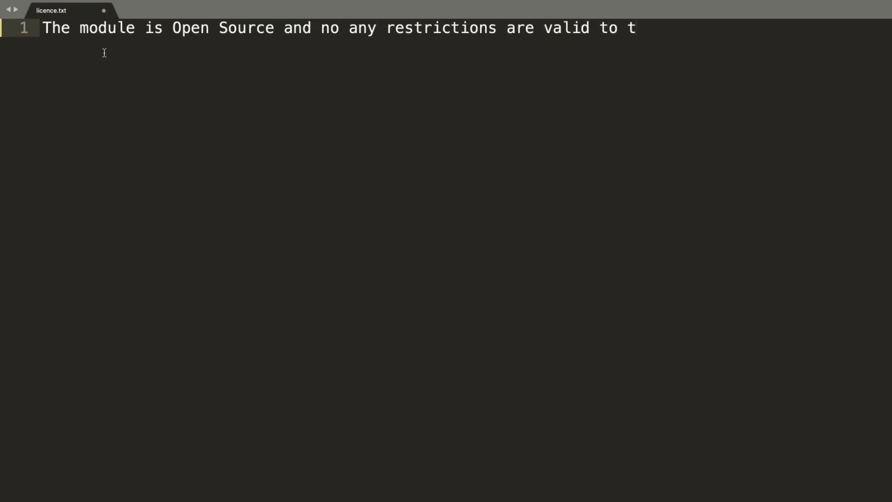
type("his module.")
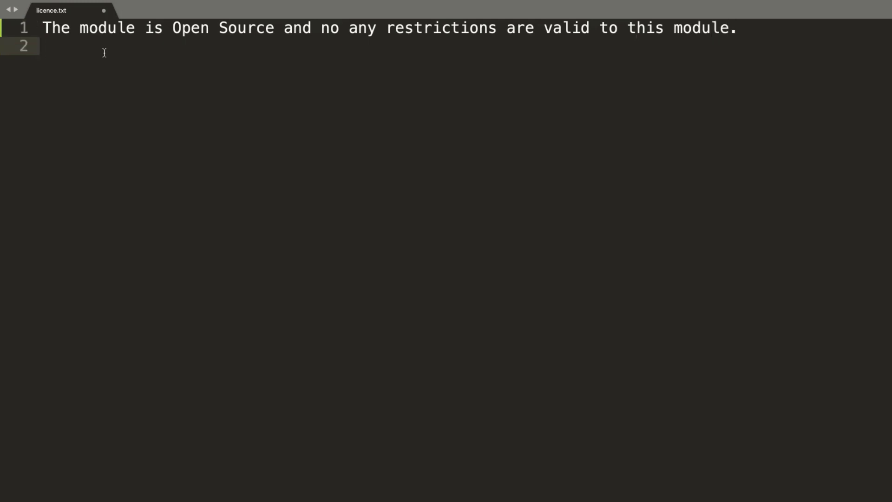
type("Please feer")
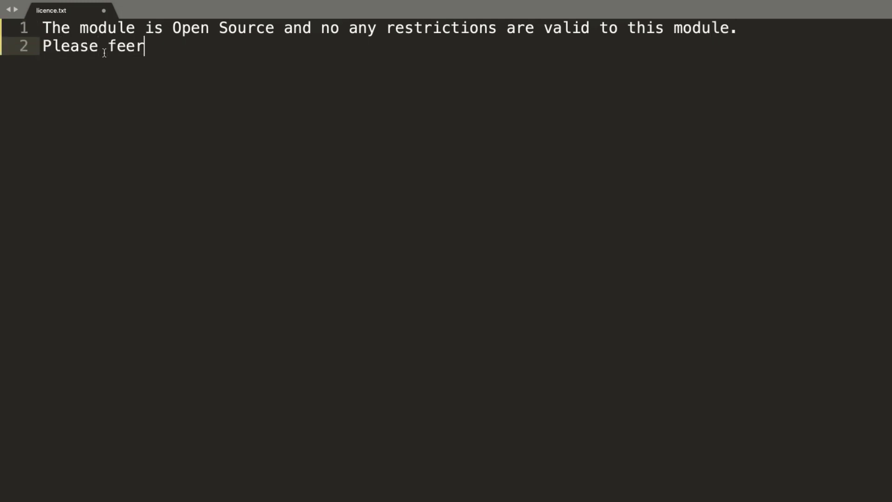
type("l free to use it")
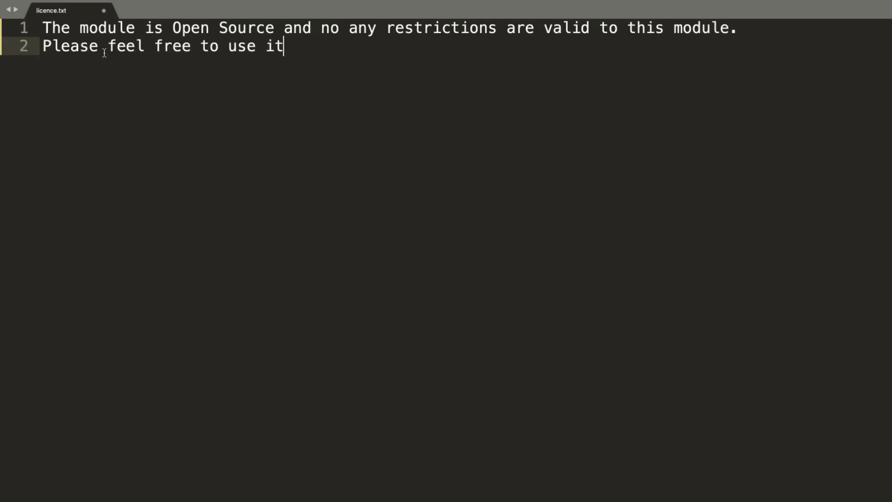
type("on your side")
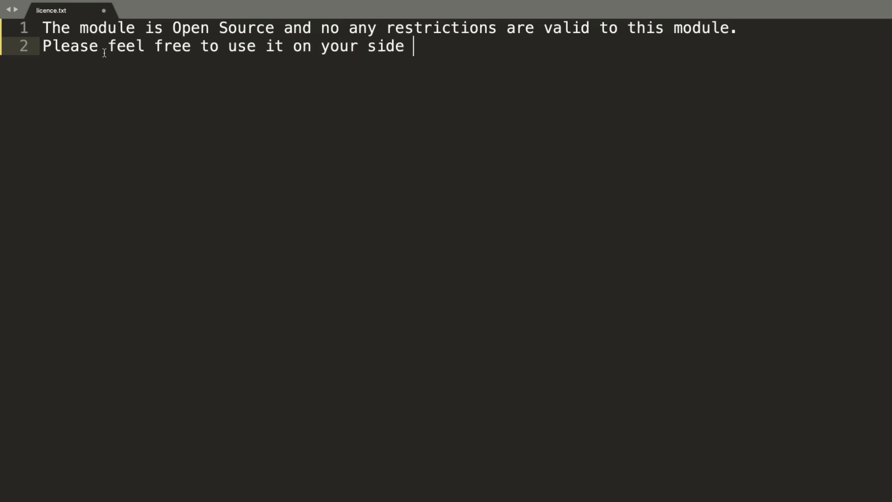
type("and impro")
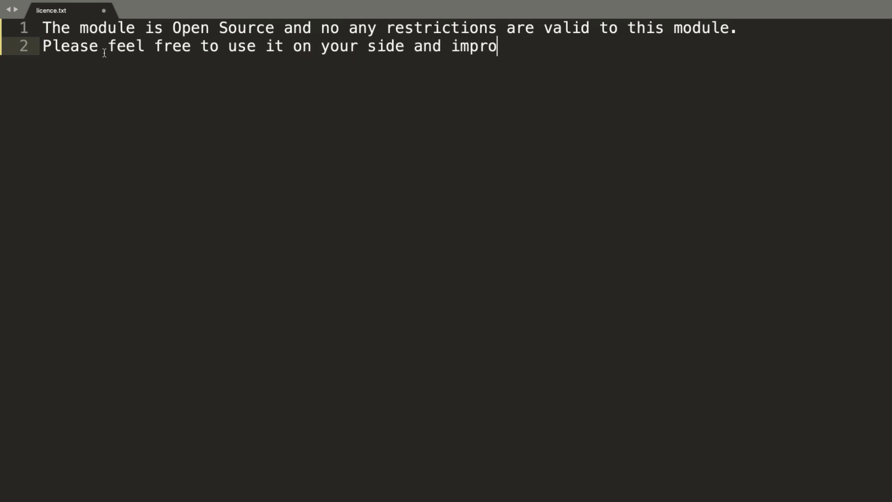
type("ve if you want.")
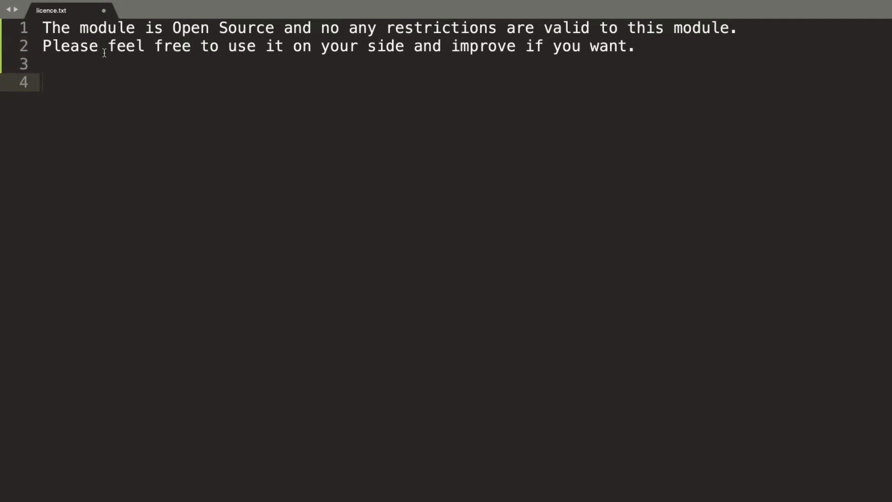
left_click(94, 7)
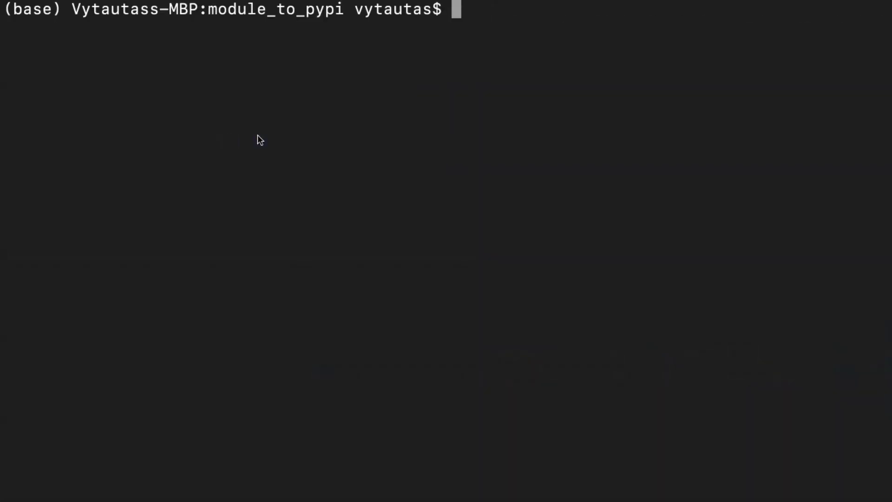
Step: Run tree, then build the source distribution with python setup.py sdist
type("tree")
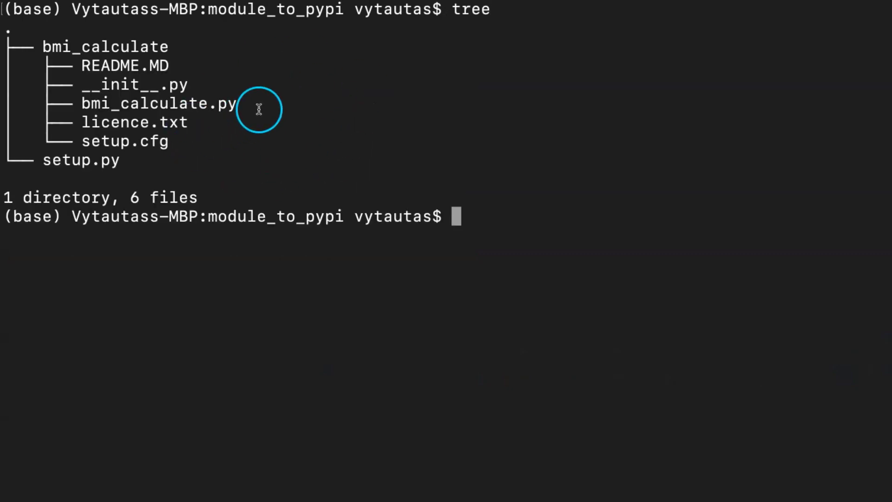
type("python setup.py")
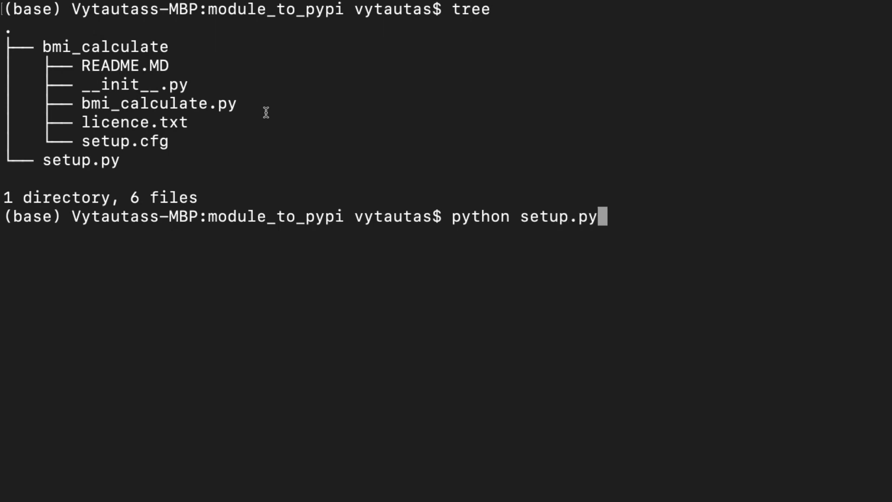
type("sdist")
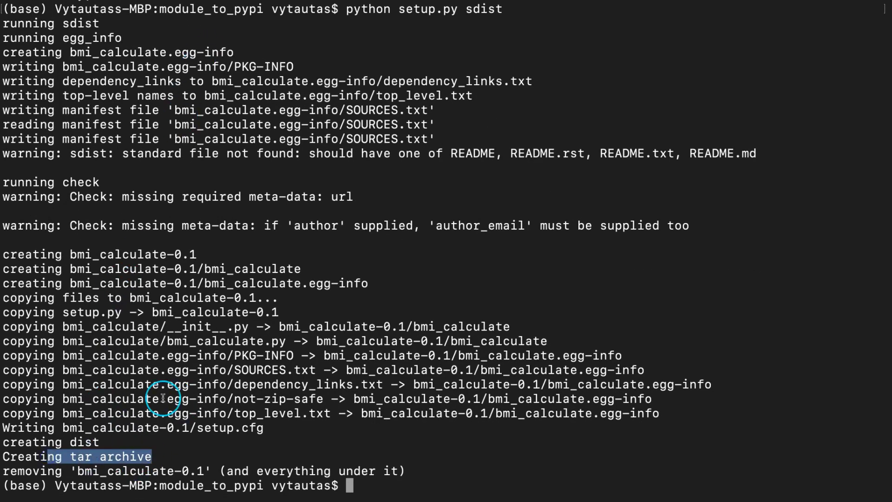
type("c")
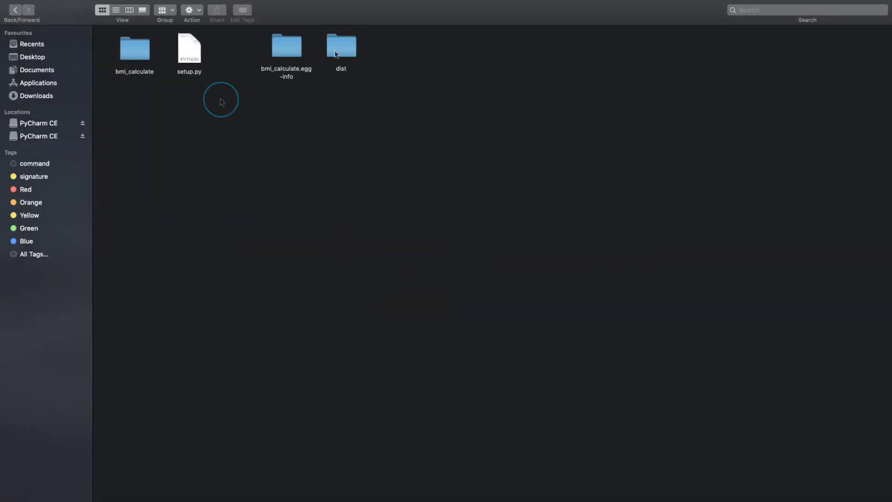
Step: Look inside the new dist folder in Finder, then switch to the web browser
left_click(340, 46)
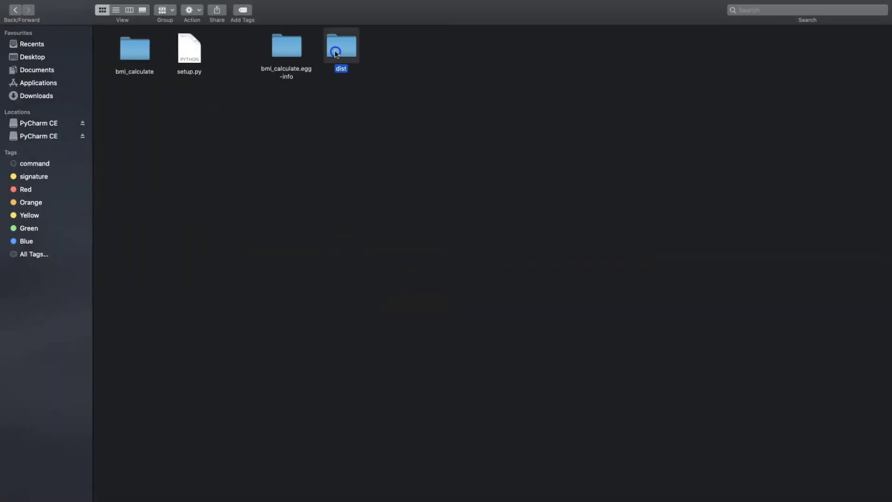
double_click(340, 46)
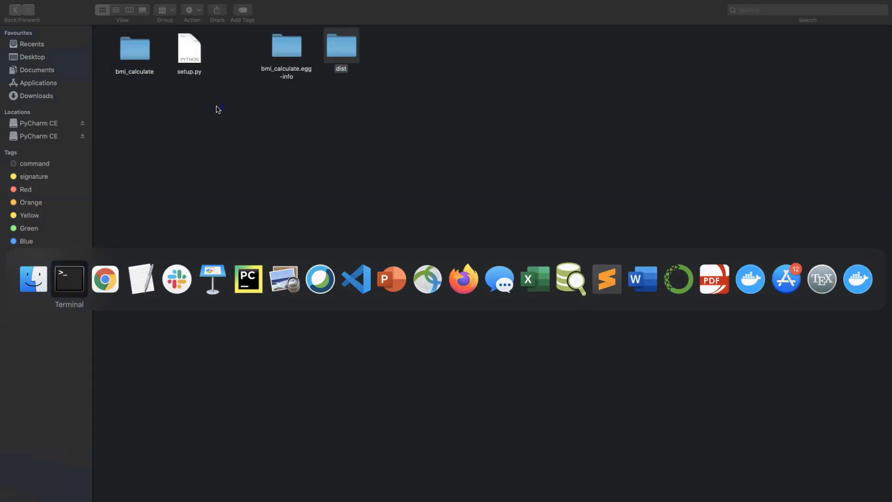
left_click(68, 278)
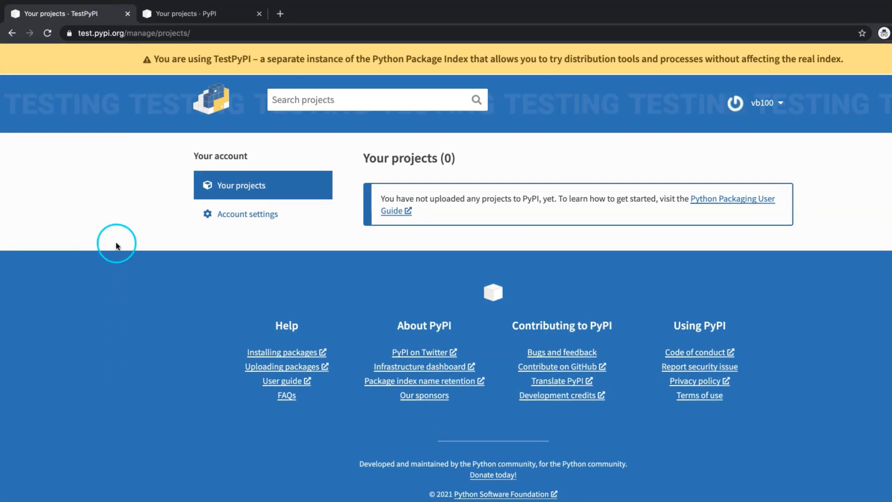
Step: Confirm zero projects on the TestPyPI and PyPI account pages
left_click(134, 33)
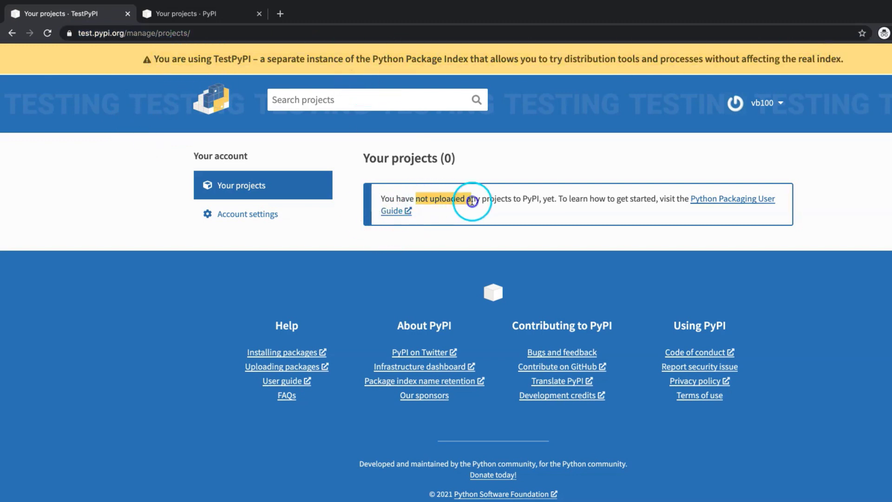
left_click(196, 13)
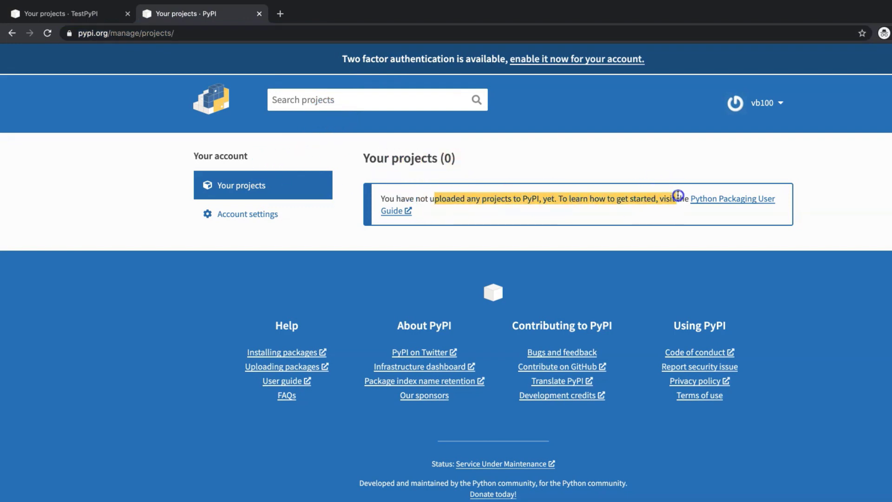
left_click(194, 13)
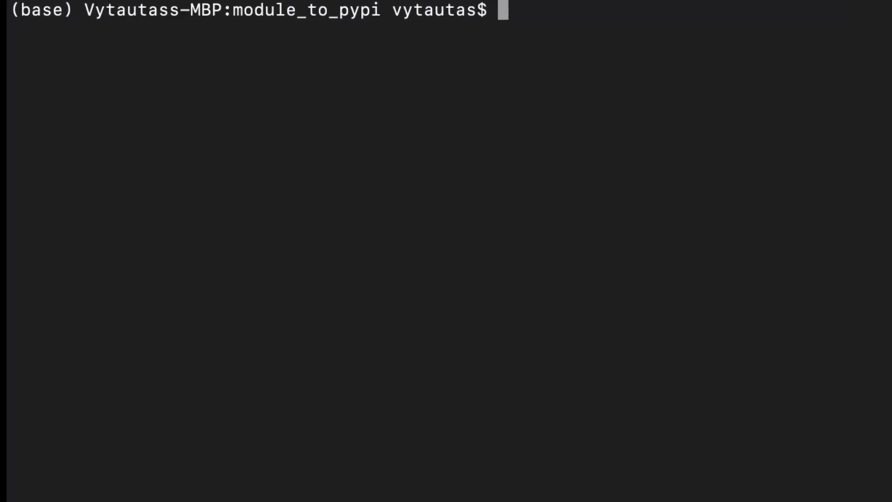
Step: Run pip install twine and highlight the 'Successfully installed twine-3.4.1' line
type("pip install")
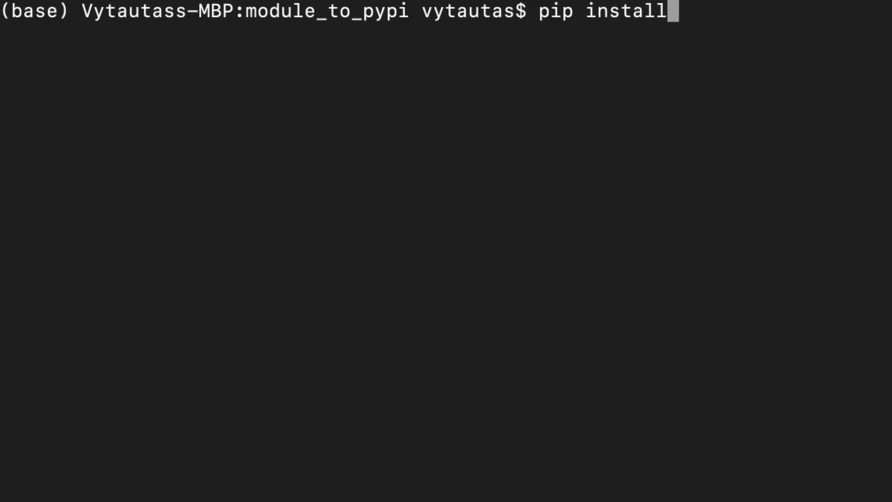
type("\" \"")
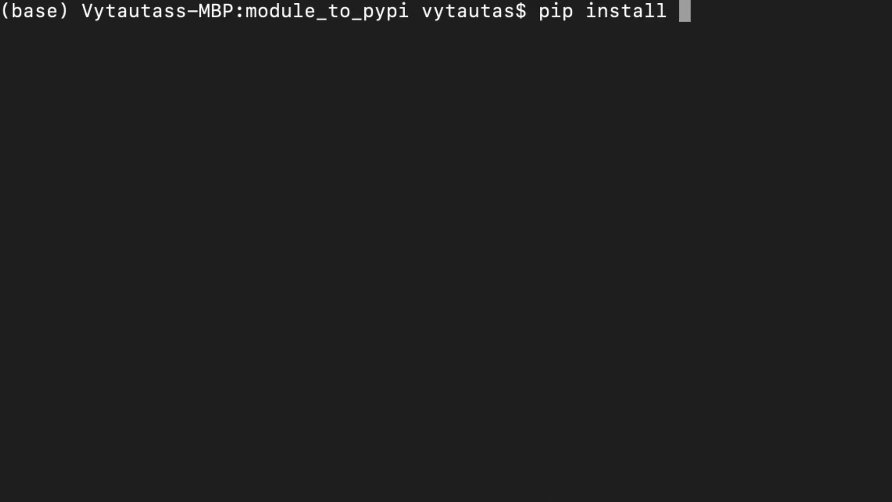
type("twine")
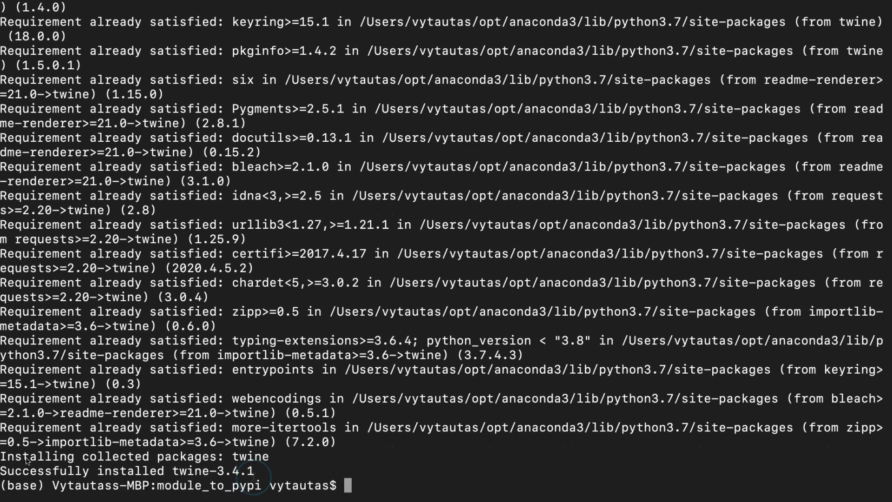
double_click(125, 470)
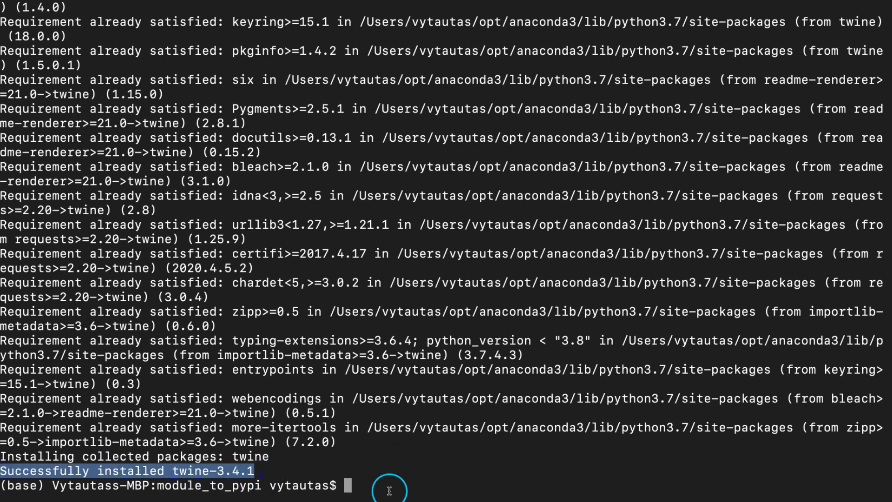
type("pip")
type("twine")
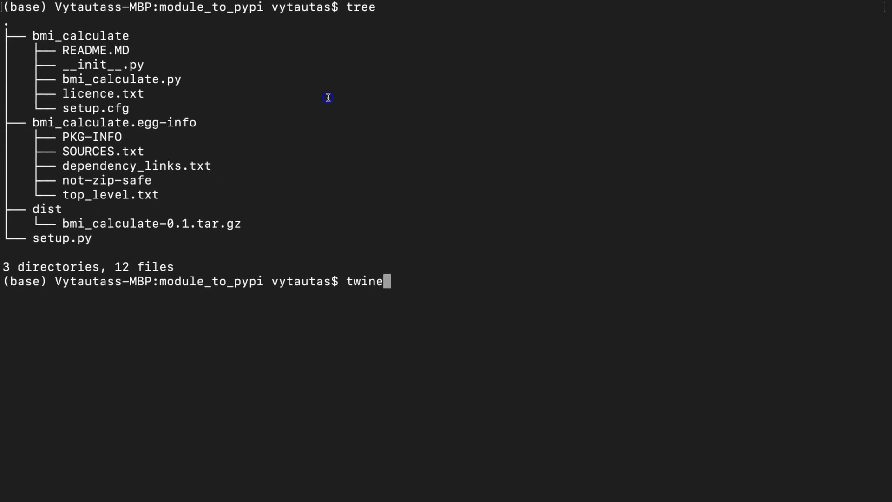
type("upload --repository-url htt")
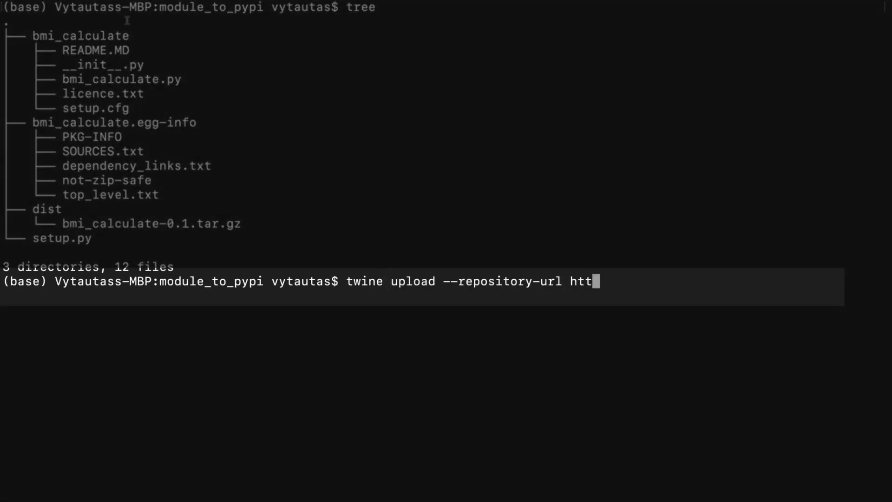
type("s")
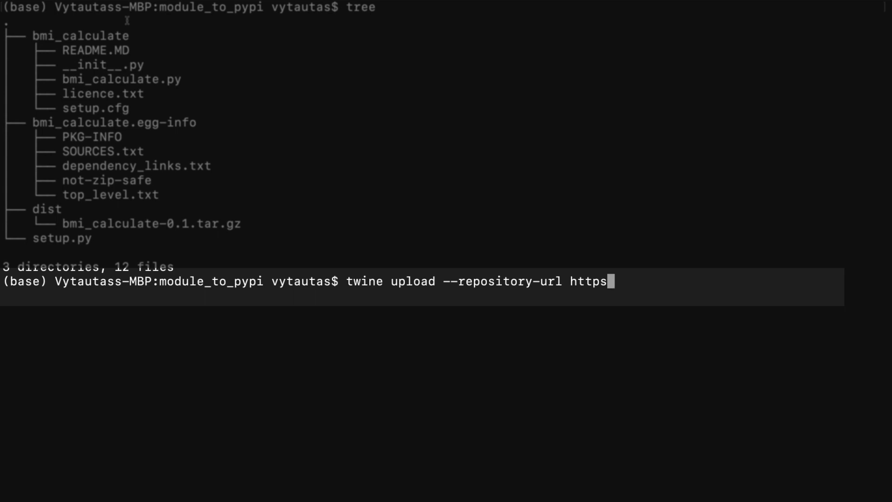
type("://test.pypi.org/legacy/ dist")
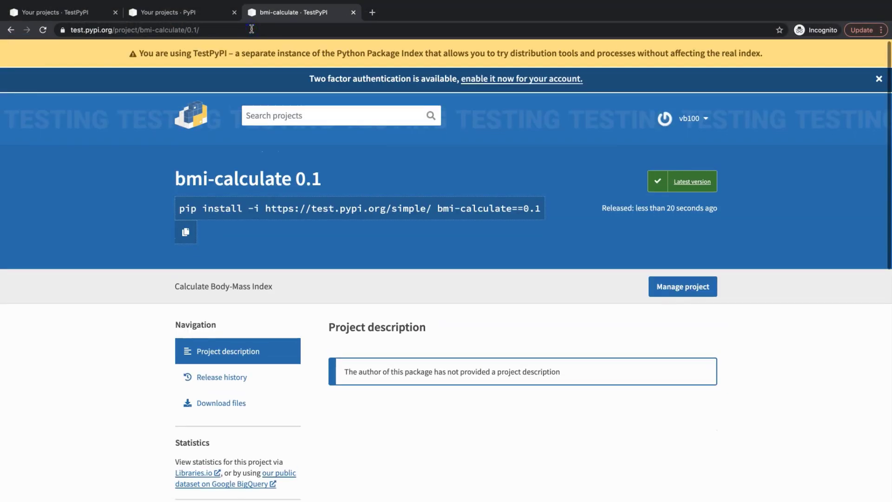
Step: View the bmi-calculate 0.1 TestPyPI page and focus its pip install command
scroll("down", 3)
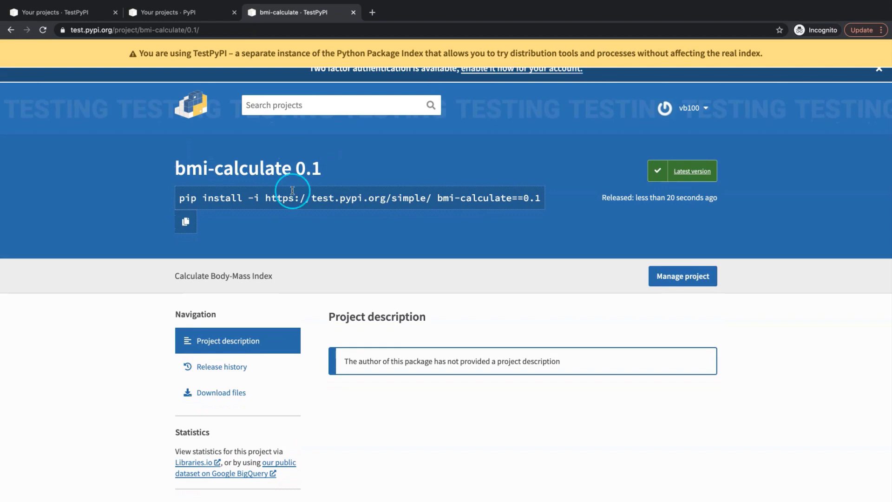
left_click(185, 221)
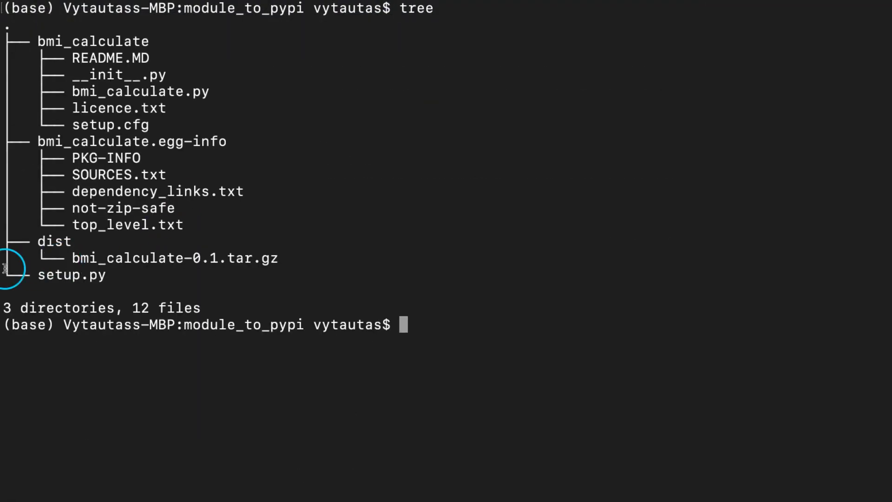
Step: Clear the terminal, run twine upload dist/* to real PyPI and enter username vb100
double_click(54, 241)
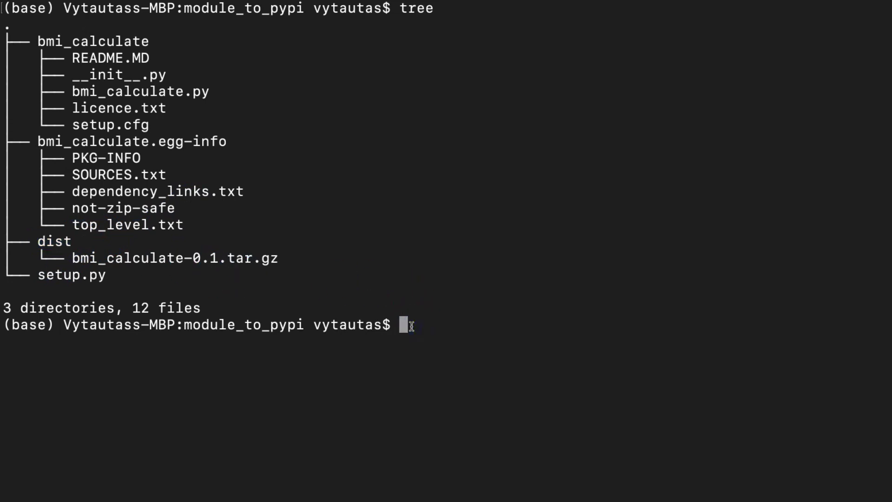
type("clear")
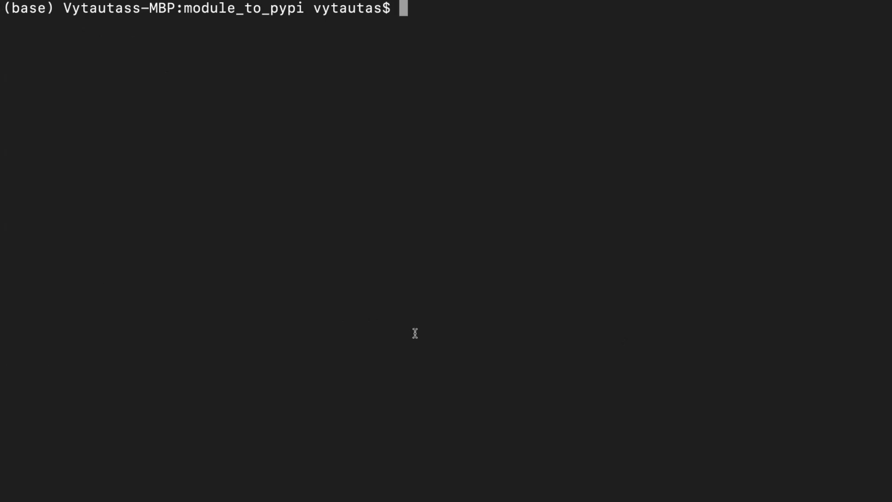
type("twine uploa")
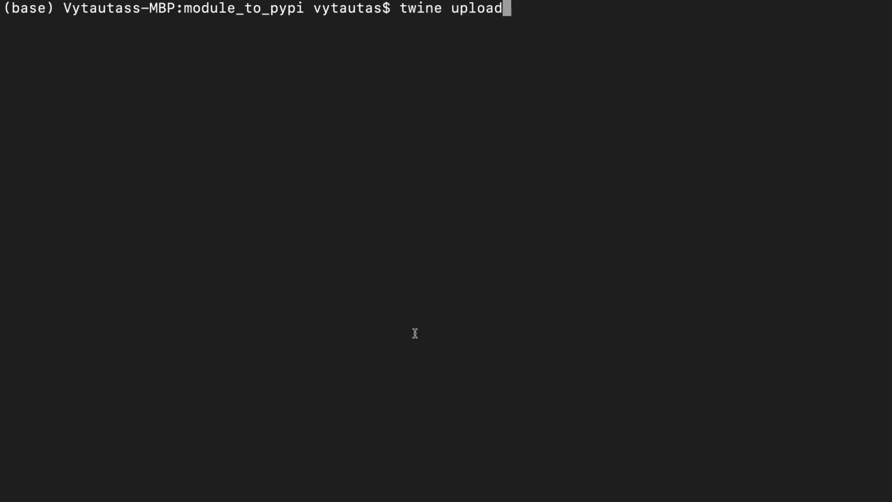
type("dist")
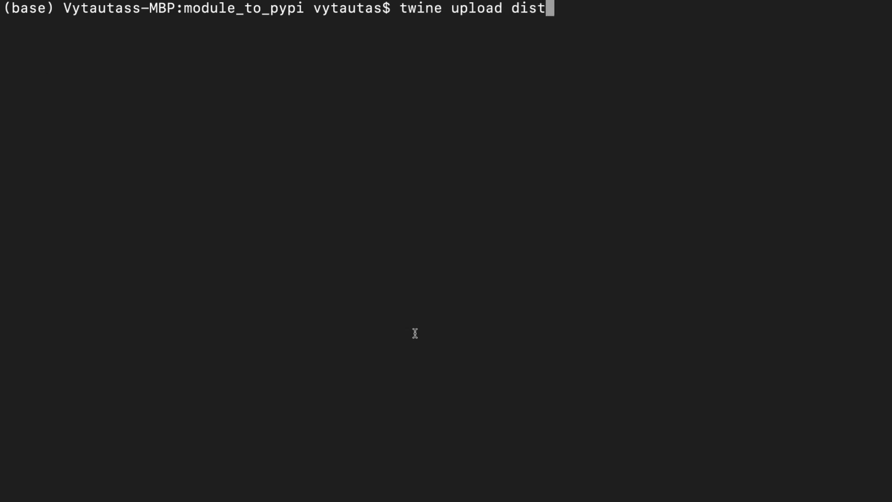
key("Enter")
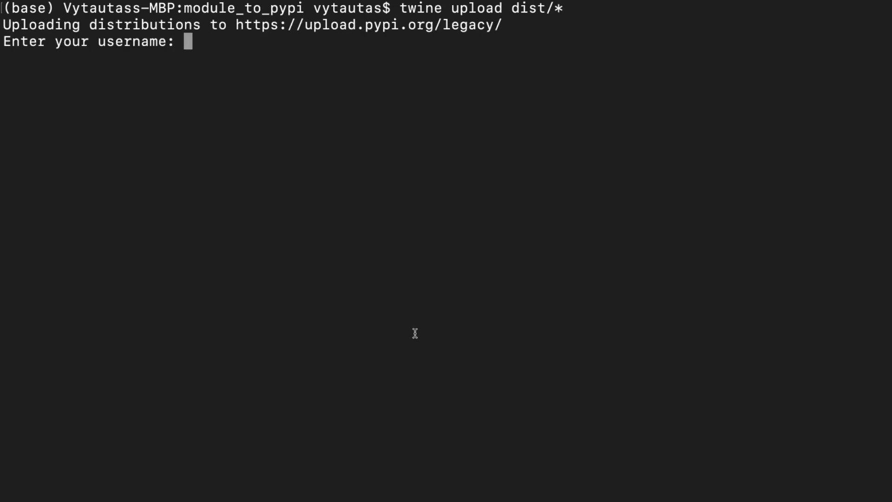
type("vb100")
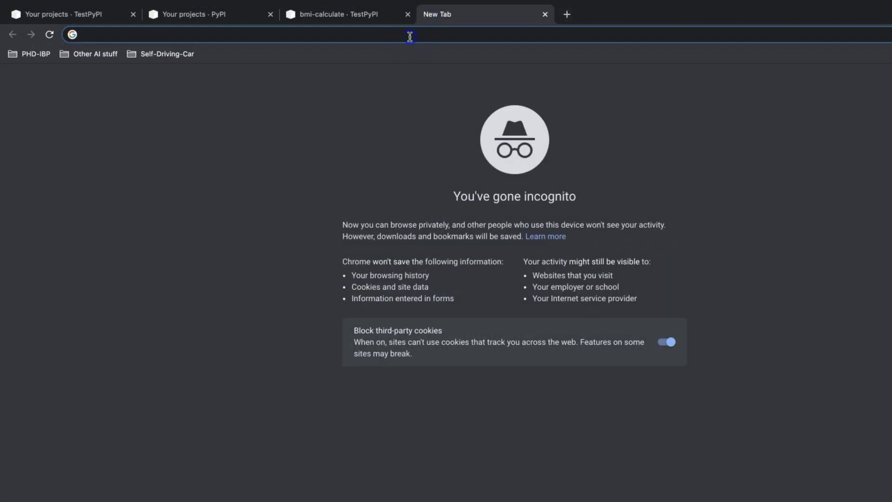
Step: Browse pypi.org/project/bmi-calculate/0.1/ and scroll through the live release page
type("pypi.org/project/bmi-calculate/0.1/")
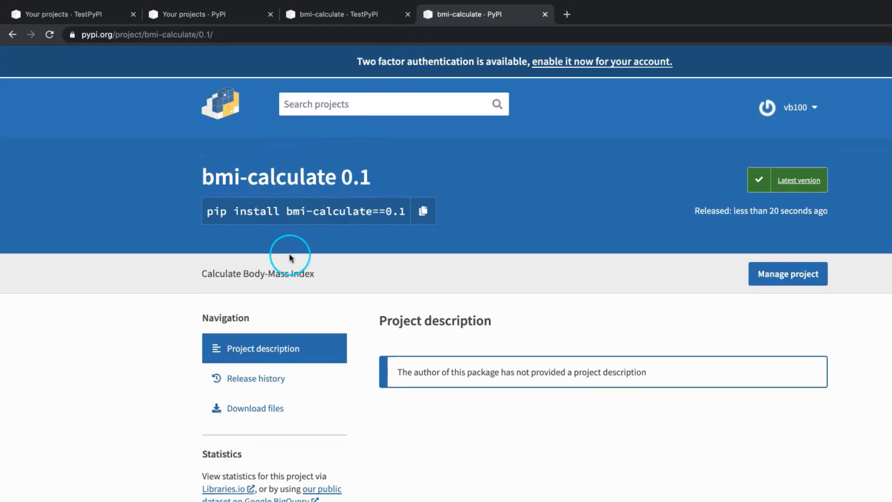
scroll("down", 3)
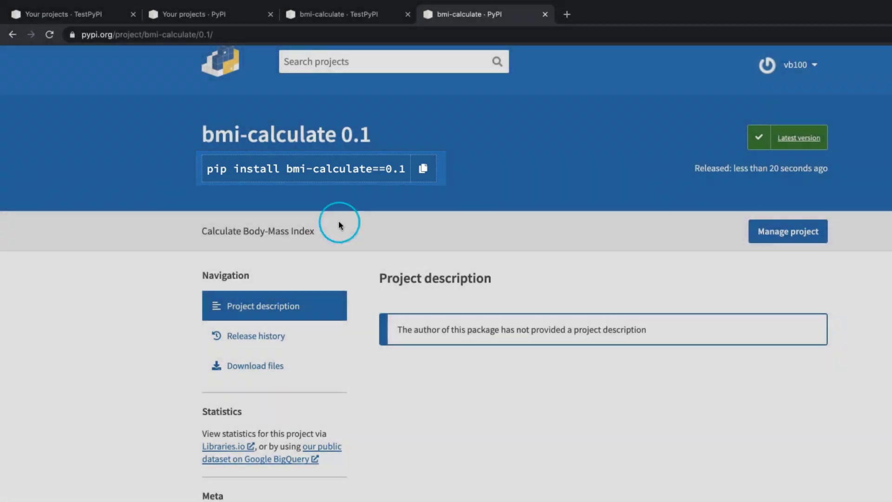
scroll("down", 3)
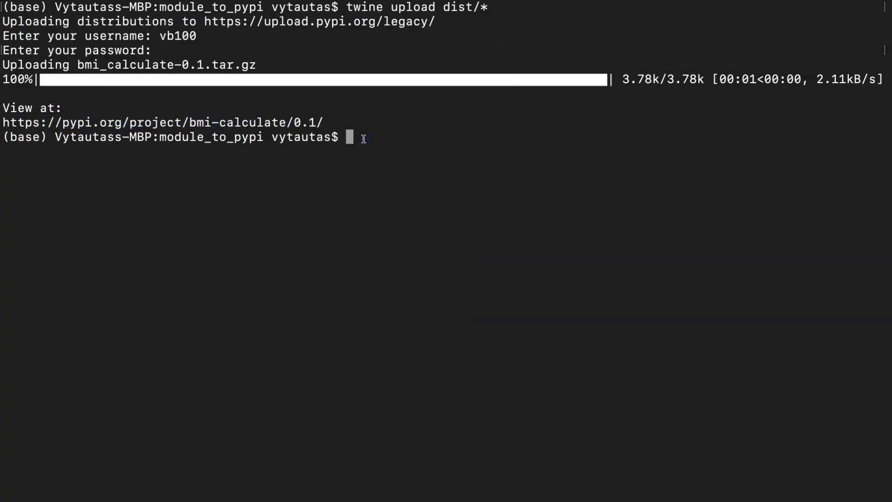
Step: Clear the terminal, run pip install bmi-calculate==0.1, then pip list the installed packages
type("c")
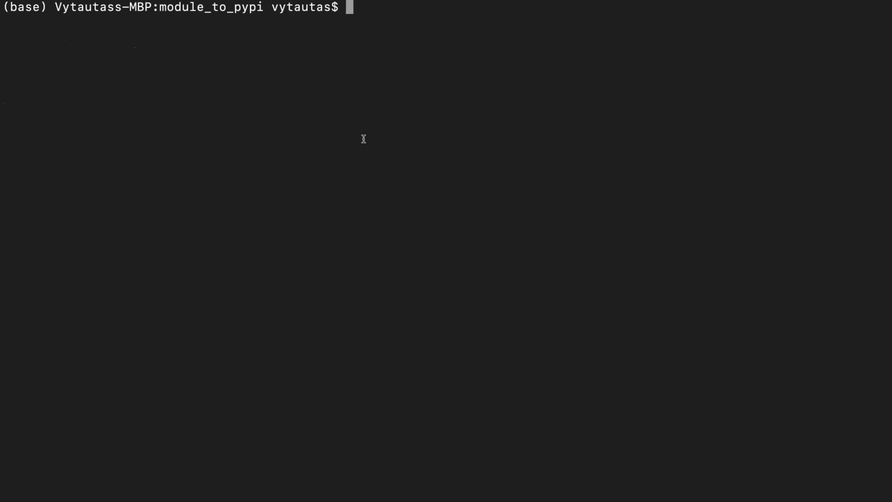
type("pip install bmi-calculate==0.1")
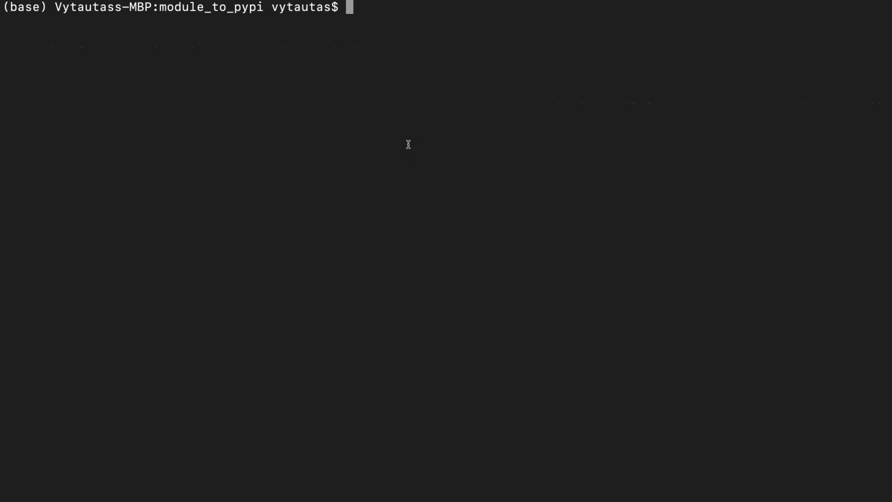
type("pip list")
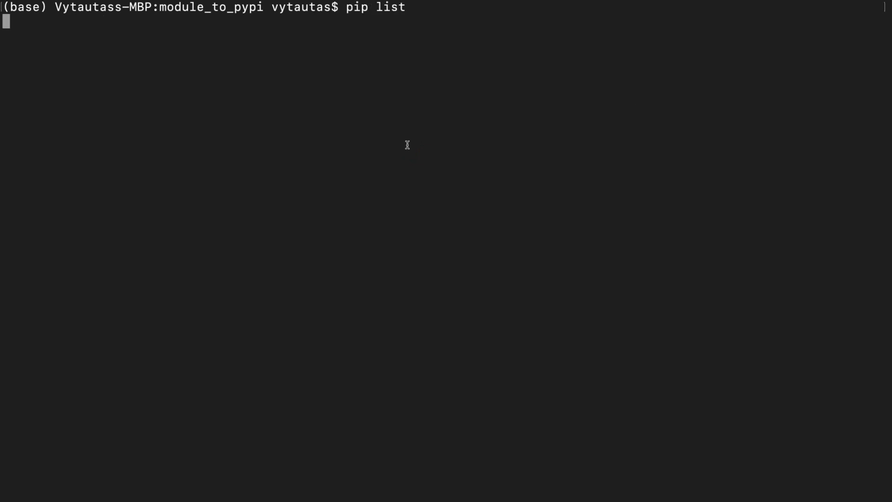
double_click(51, 252)
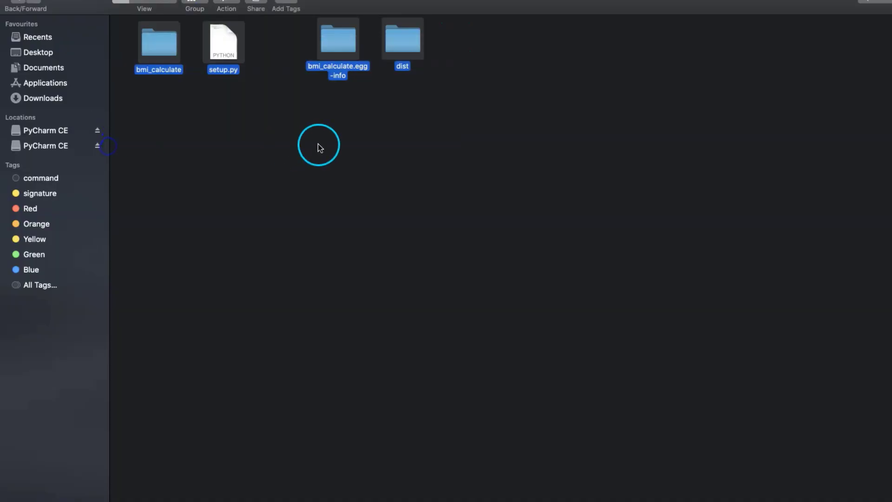
mouse_move(382, 183)
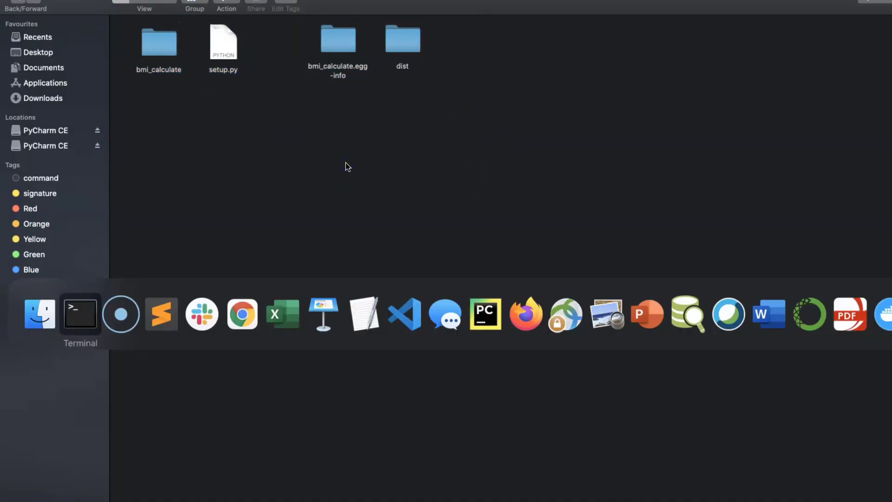
Step: Switch from the Finder project folder back to the Terminal window
left_click(80, 313)
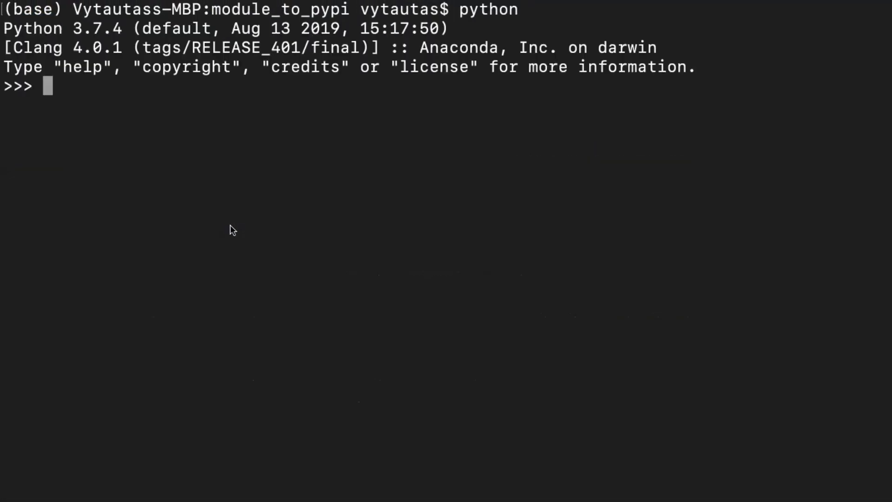
Step: Import bmi_calculate as bmi and assign vytautas = bmi.PersonForBMI(32, 95, 185, 'male')
type("import bmi_calculate as bmi")
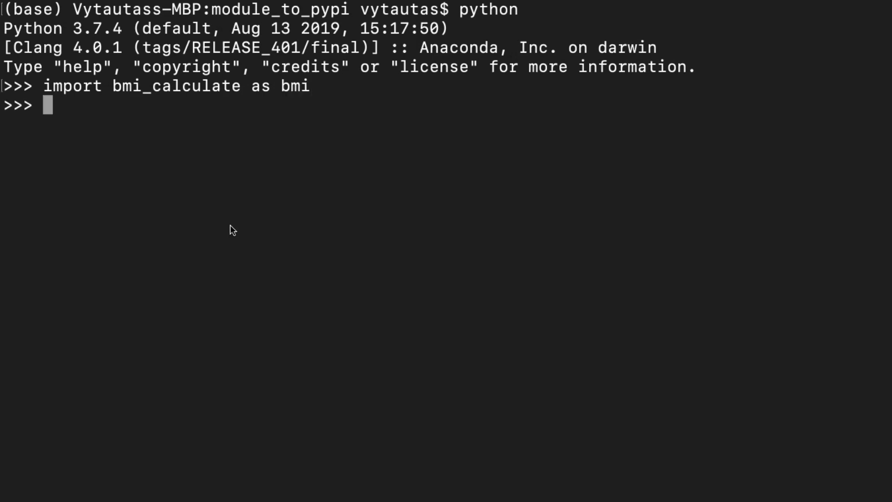
type("vytautas")
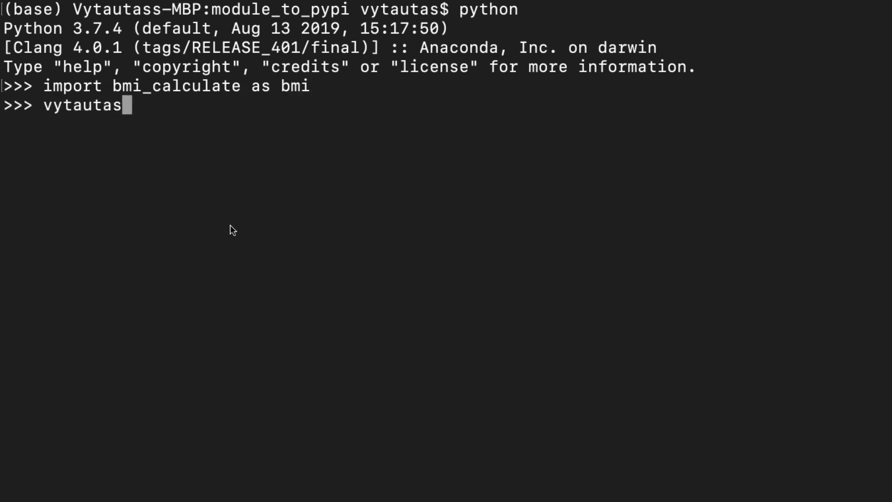
type("=")
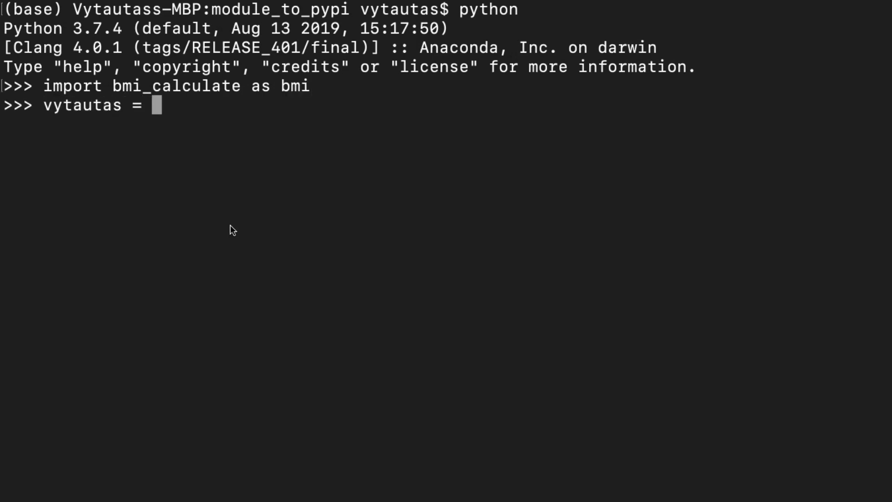
type("bmi.")
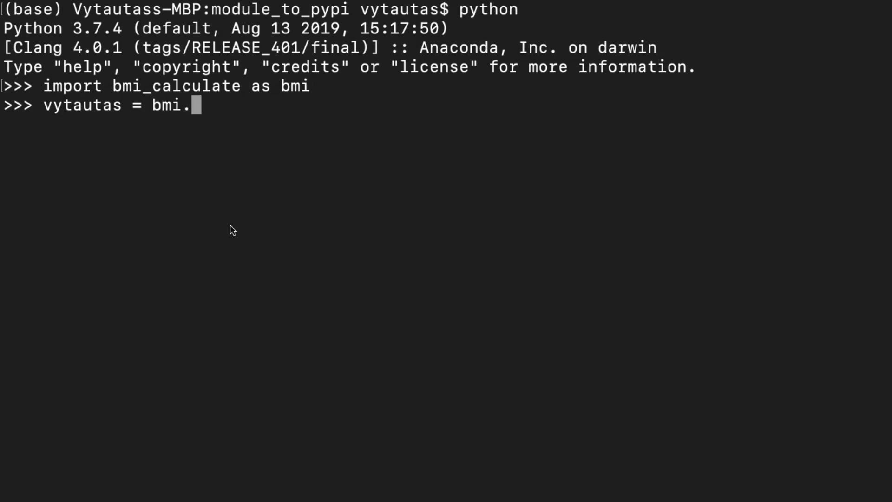
type("PersonForBMI(")
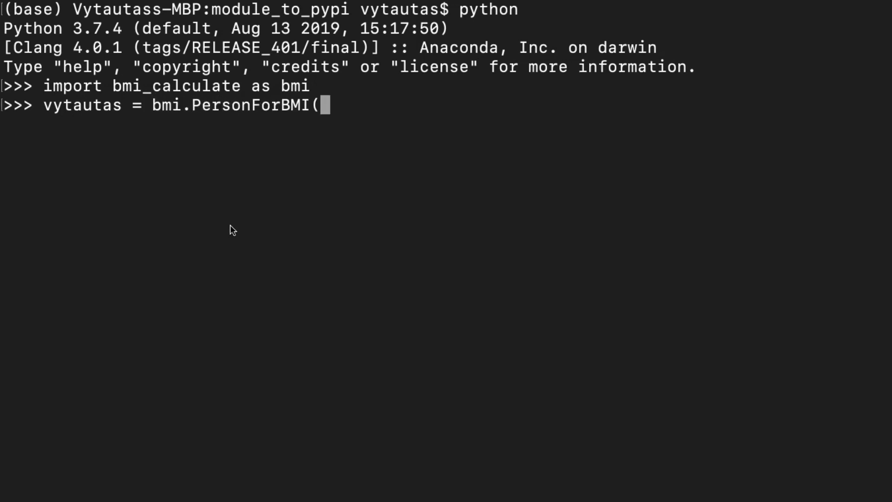
type("32, 95,")
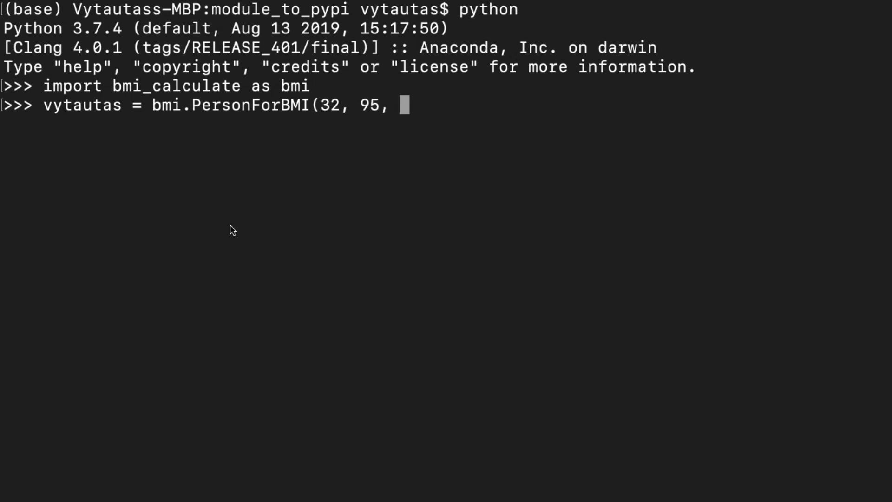
type("185, ''male'")
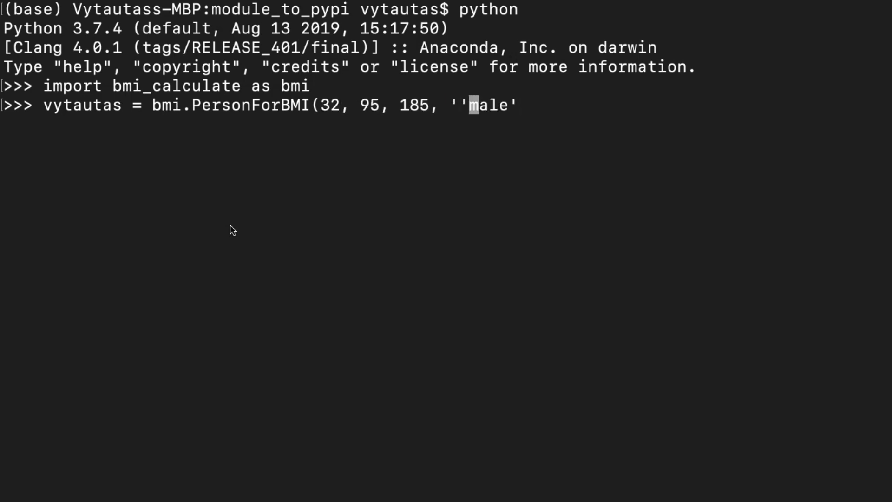